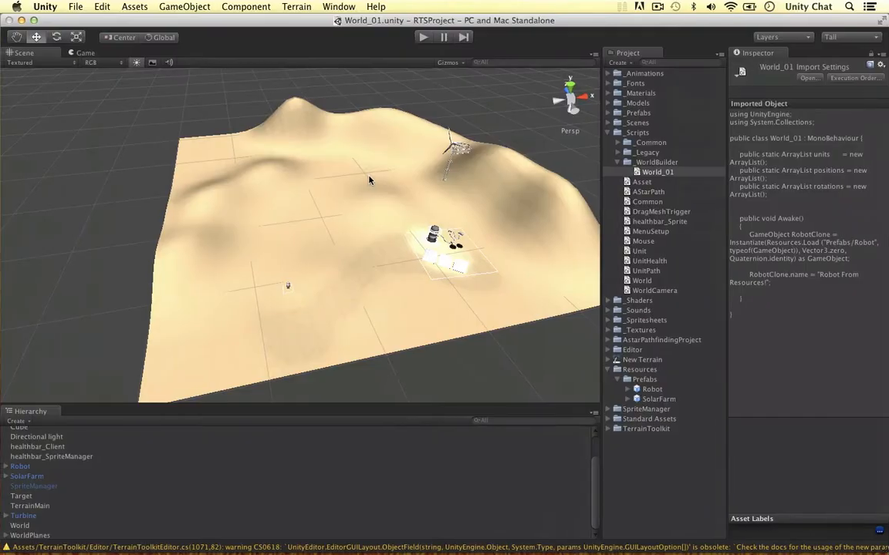
pyautogui.moveTo(194, 386)
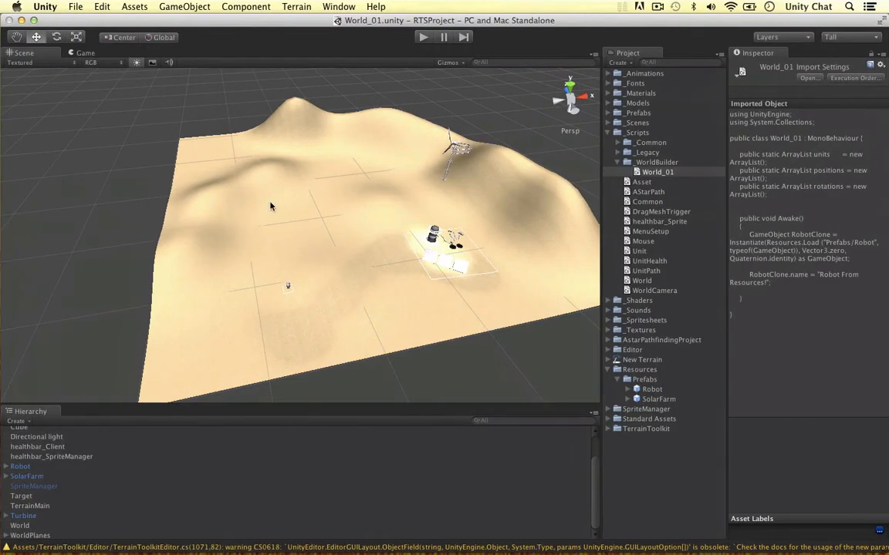
pyautogui.moveTo(401, 273)
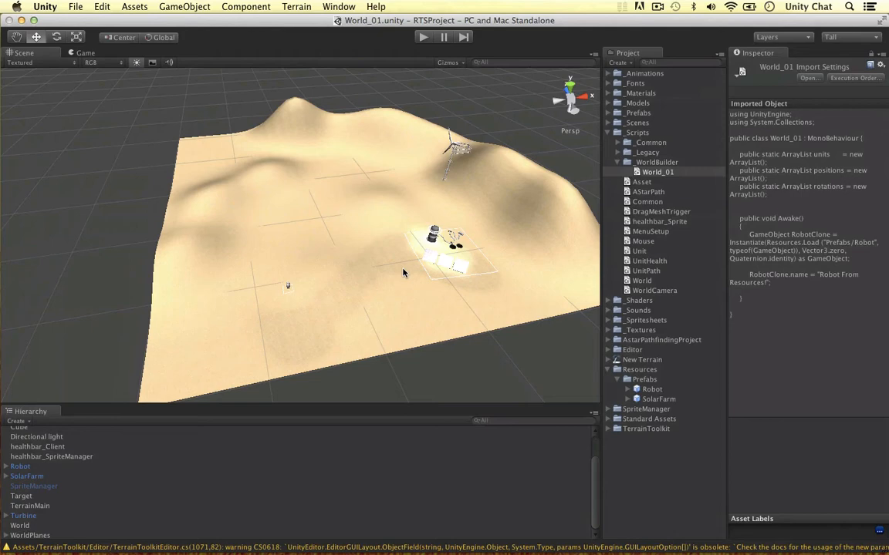
pyautogui.moveTo(409, 268)
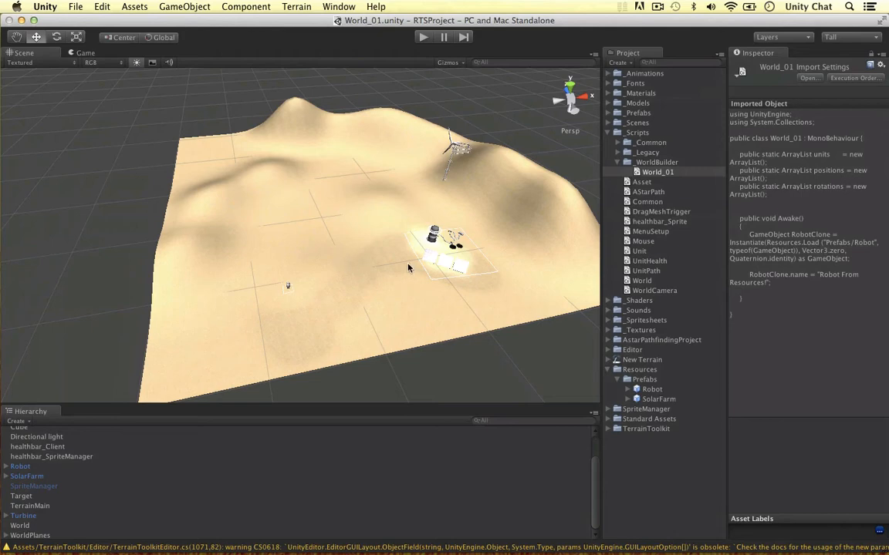
pyautogui.moveTo(293, 170)
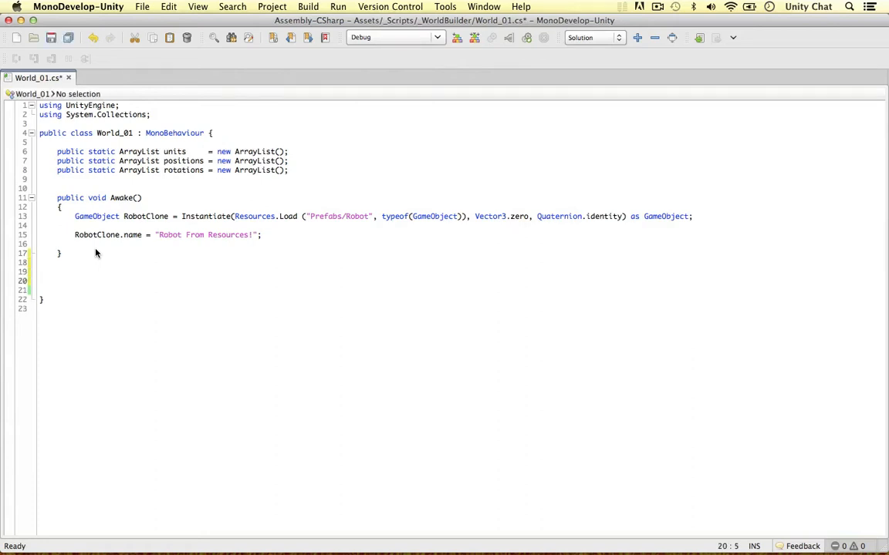
# Step: Add an empty public InstantiateRandomPosition(string Resource, int Amount, float AddedHeight) method below Awake and save
pyautogui.write('public void InstantiateRandomPosition')
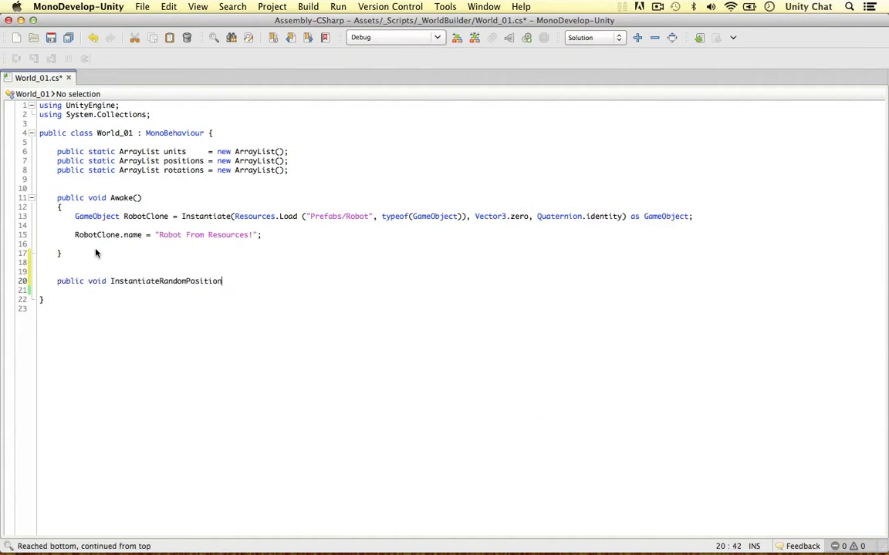
pyautogui.write('(string')
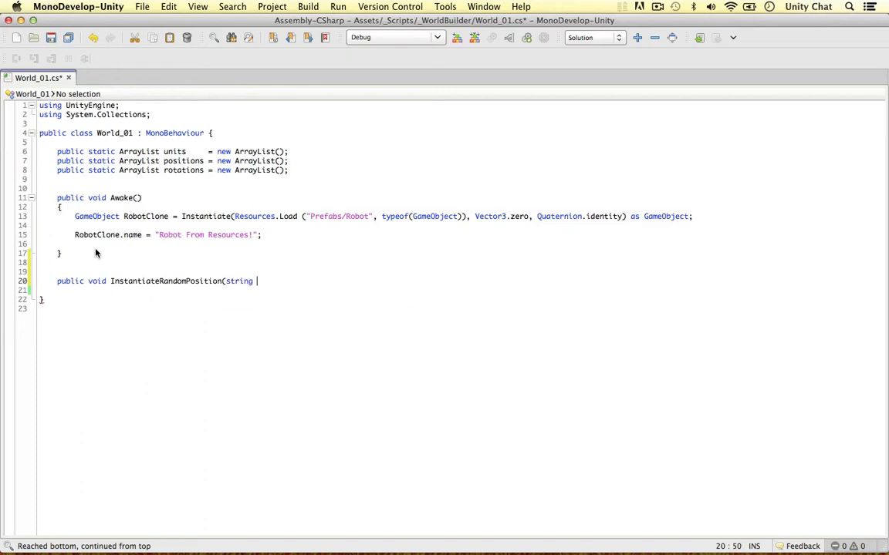
pyautogui.write('Rs')
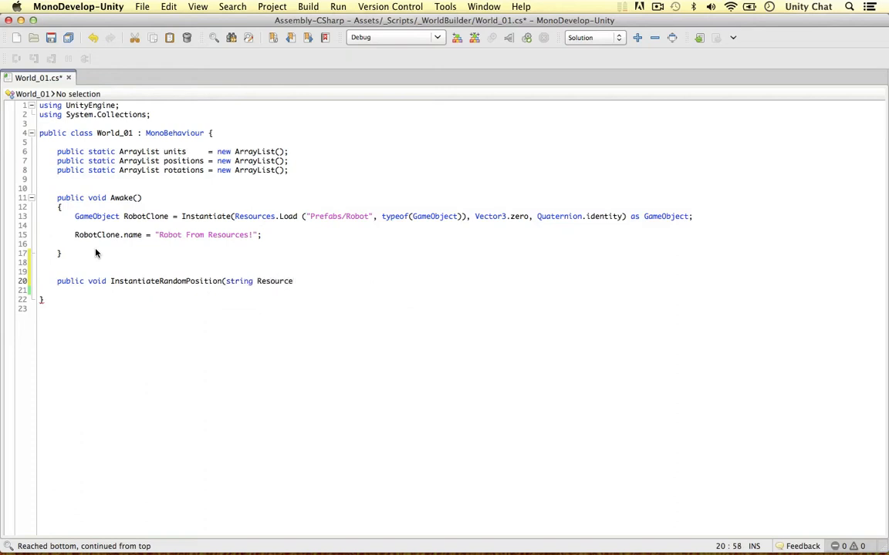
pyautogui.write(', int Amount,')
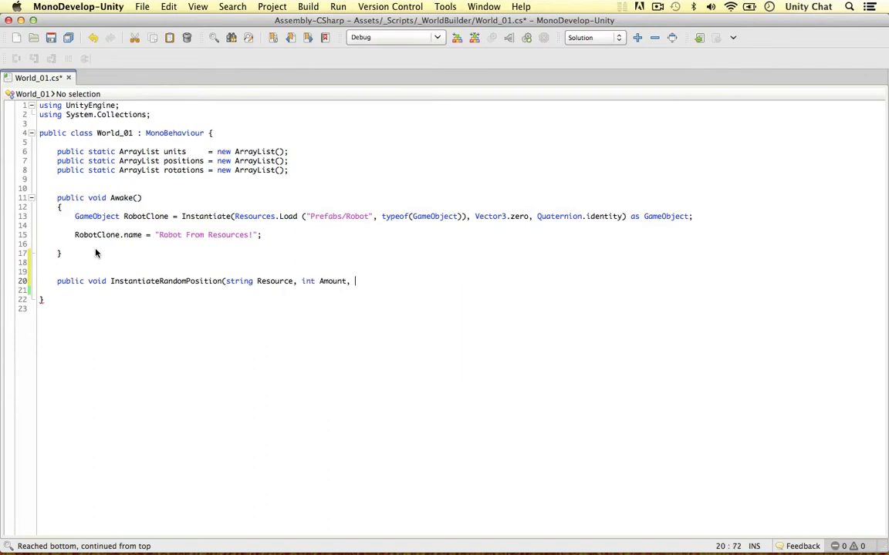
pyautogui.press('Backspace')
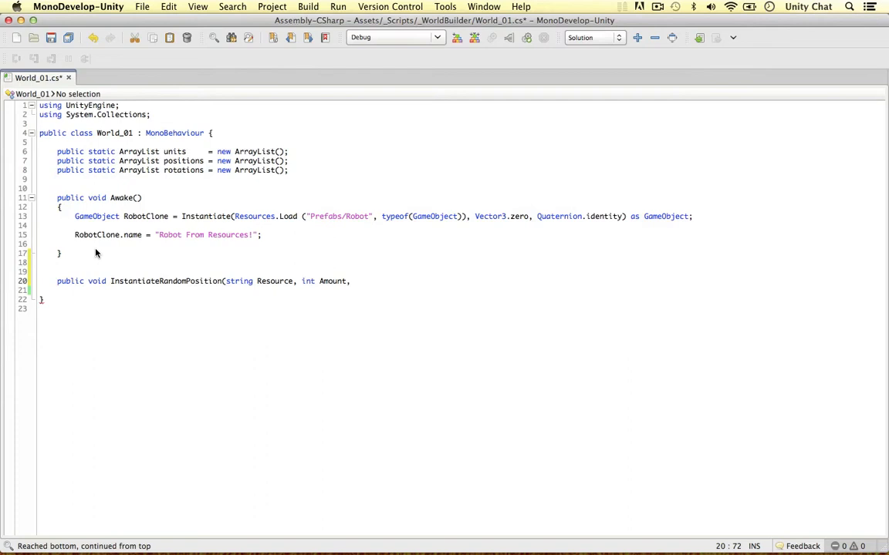
pyautogui.write('float d')
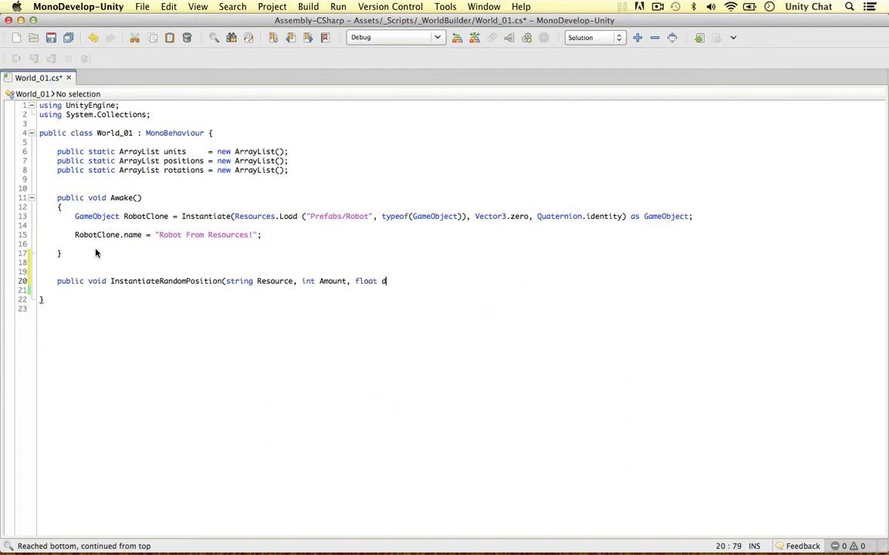
pyautogui.write('ddedHeight)')
pyautogui.write('}')
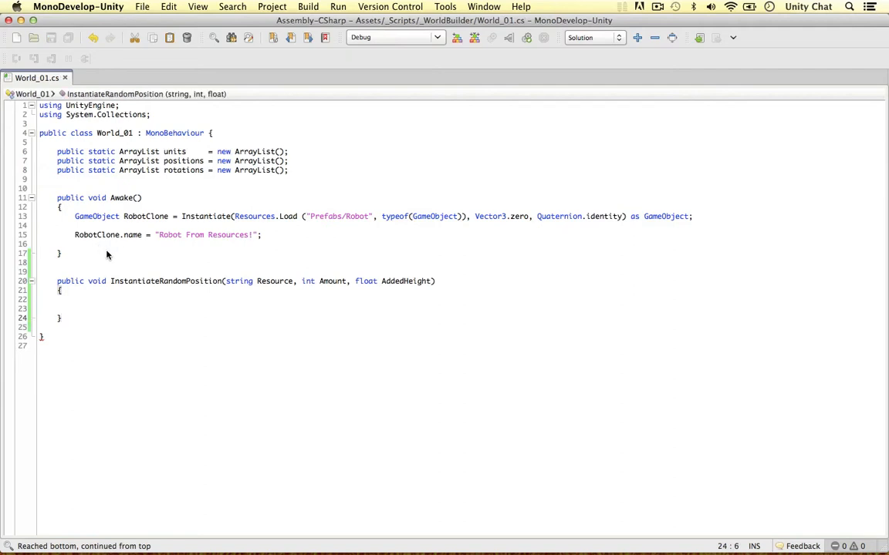
pyautogui.click(263, 234)
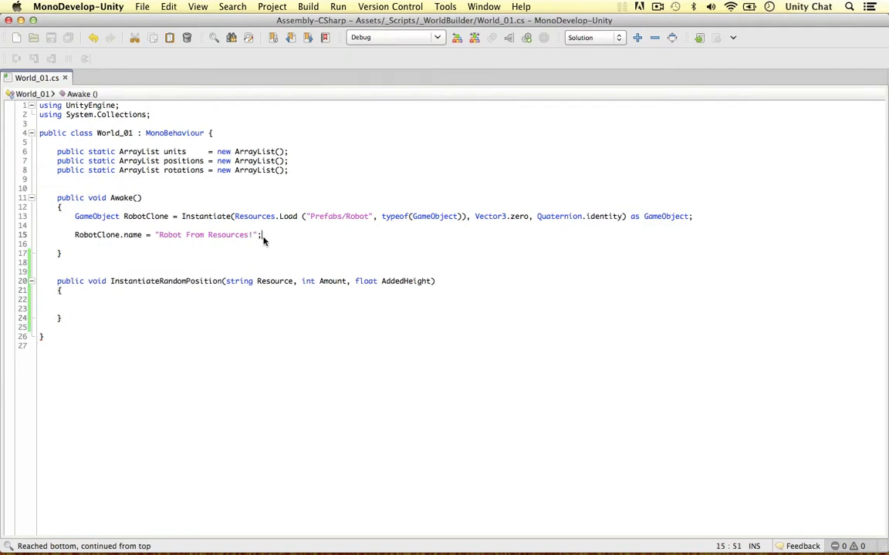
pyautogui.press('enter')
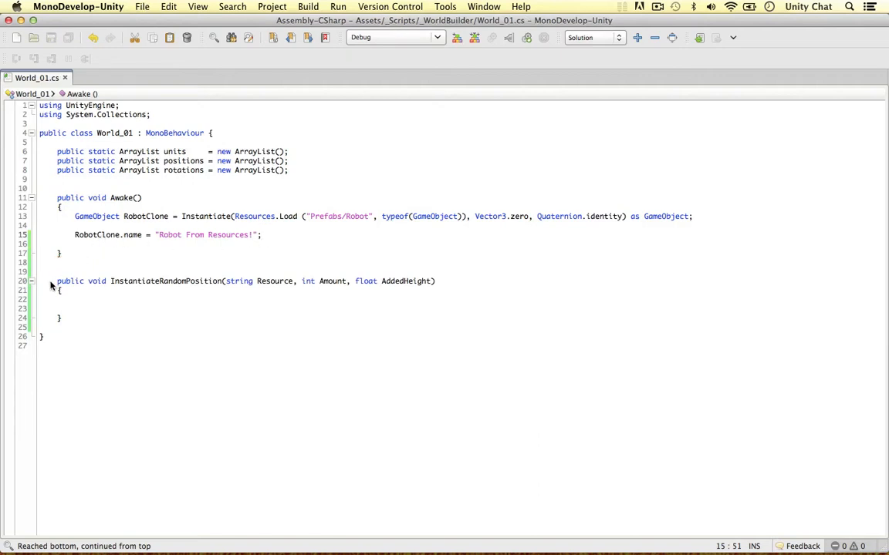
pyautogui.moveTo(57, 281); pyautogui.dragTo(60, 318)
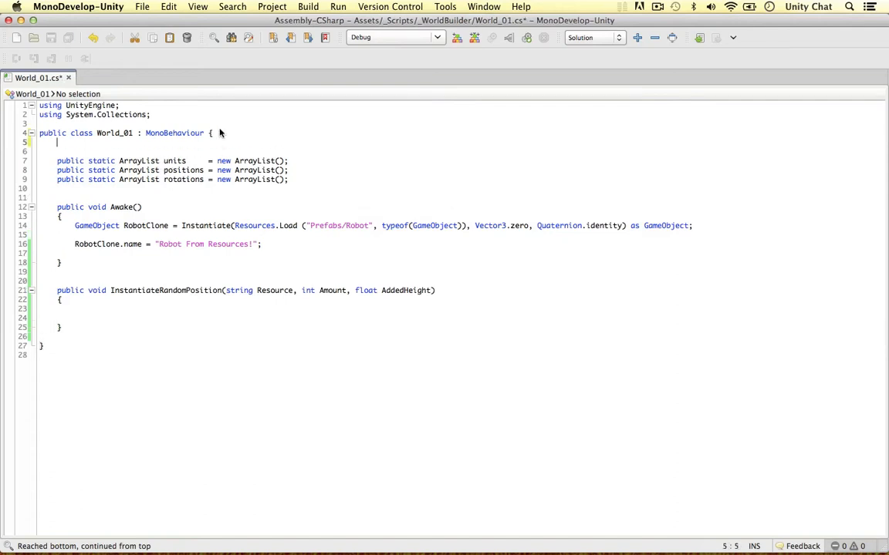
# Step: Declare public Terrain WorldTerrain and public LayerMask TerrainLayer fields at the top of the class
pyautogui.write('public')
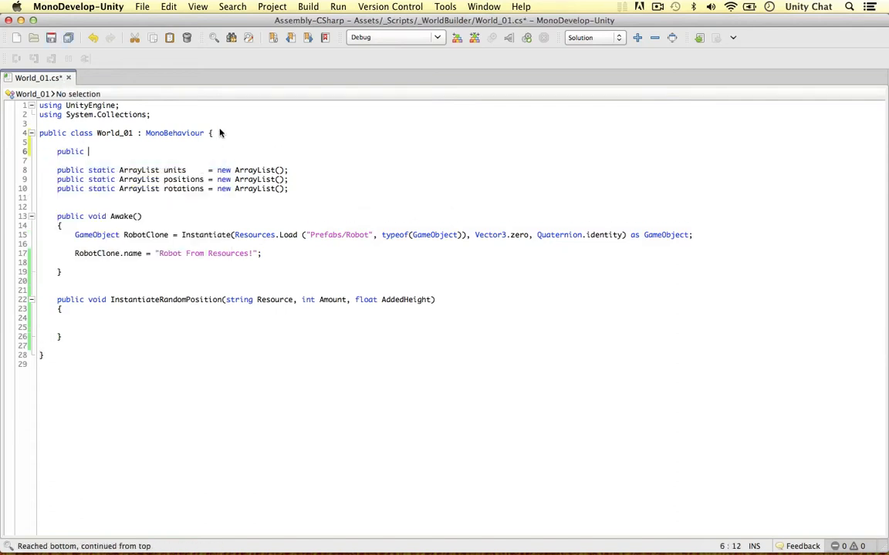
pyautogui.write('Terrain WorldTerrain;')
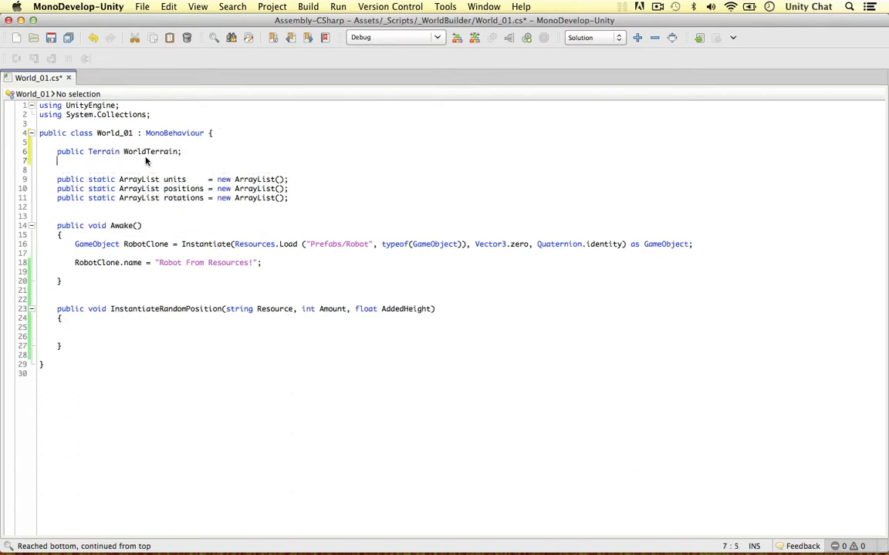
pyautogui.moveTo(183, 197)
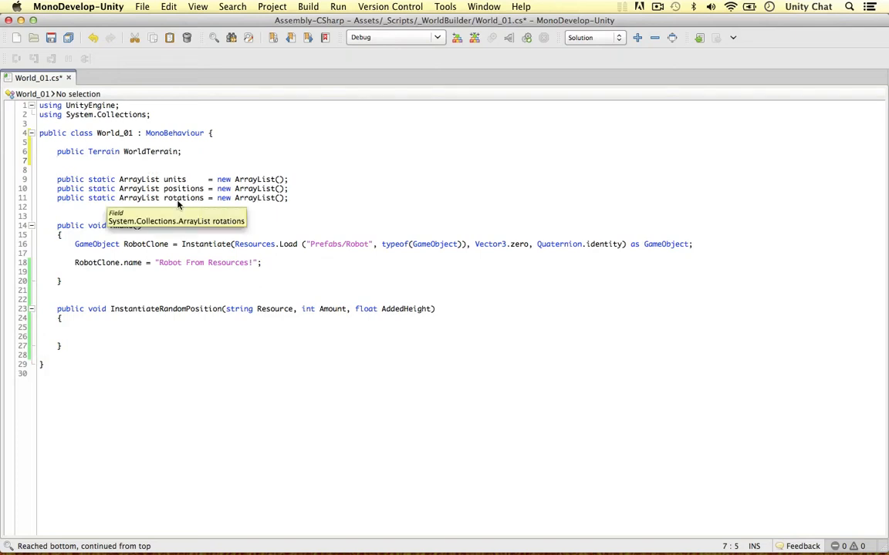
pyautogui.write('public LayerMask')
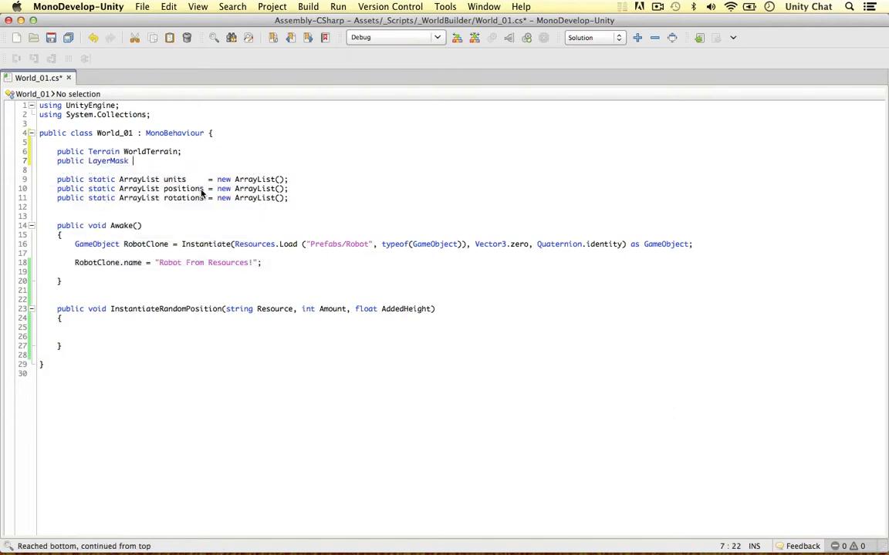
pyautogui.write('TerrainLayer;')
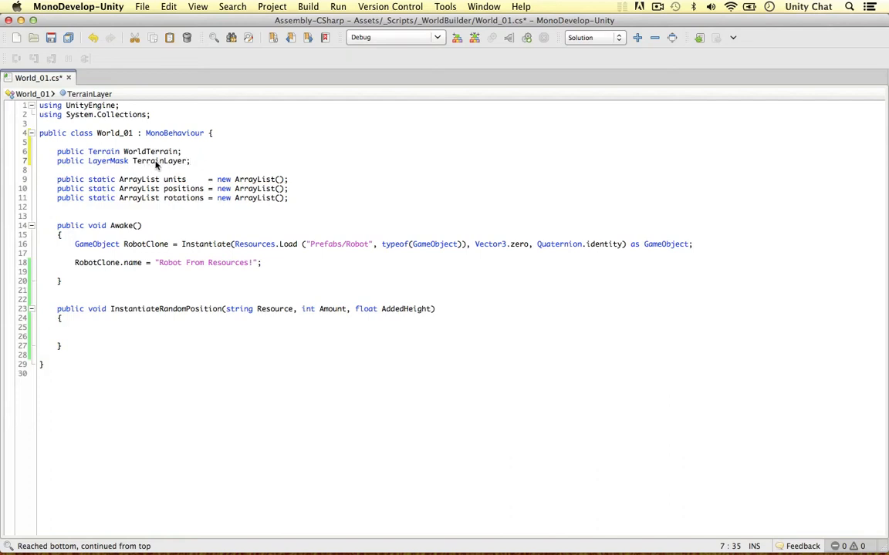
pyautogui.moveTo(229, 269)
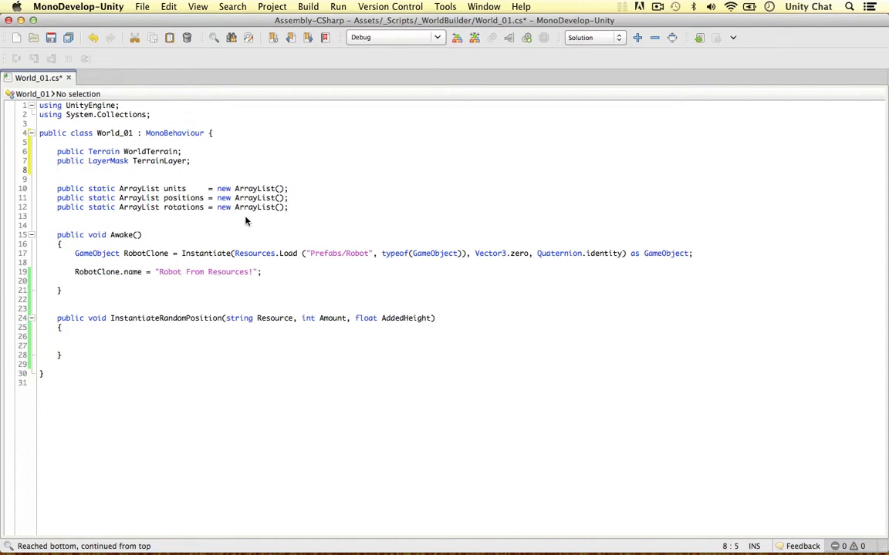
# Step: Declare public static floats TerrainLeft, TerrainRight, TerrainTop, TerrainBottom, TerrainWidth, TerrainLength, TerrainHeight
pyautogui.write('public static flo')
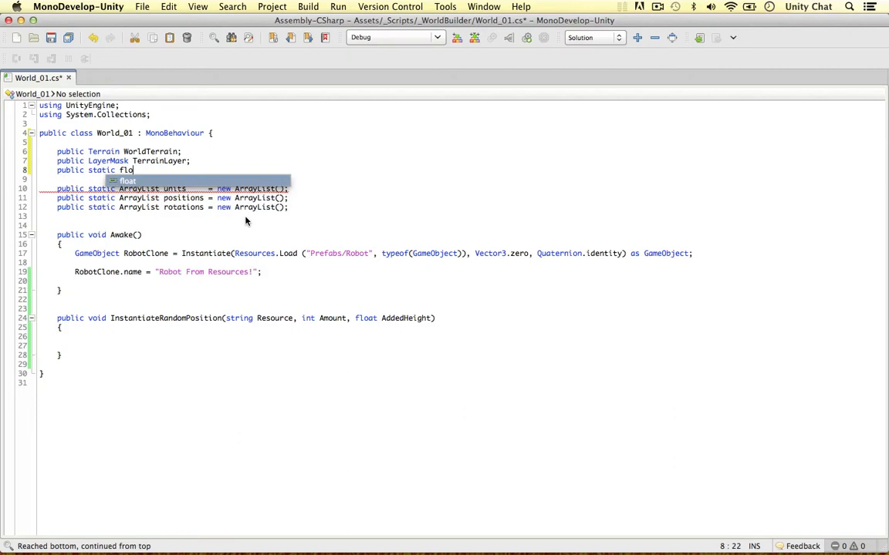
pyautogui.write('TerrainL')
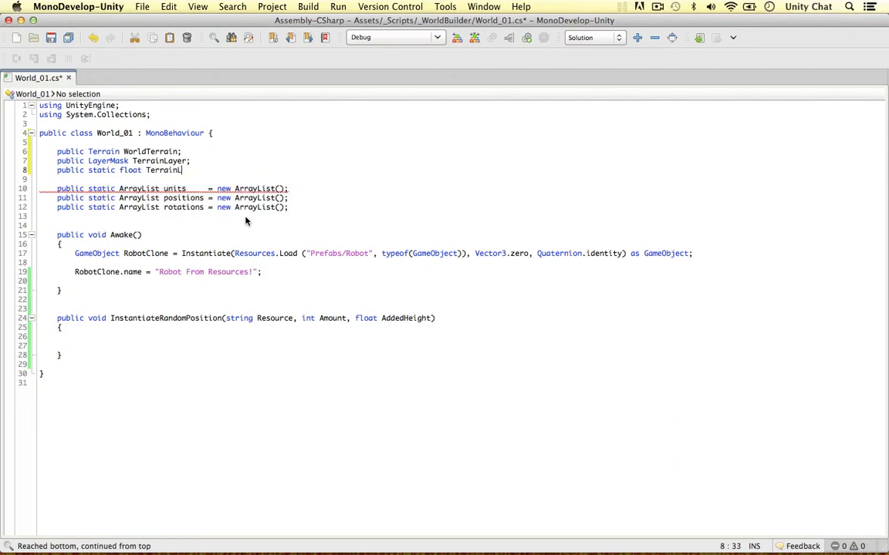
pyautogui.write('eft, TerrainRigh')
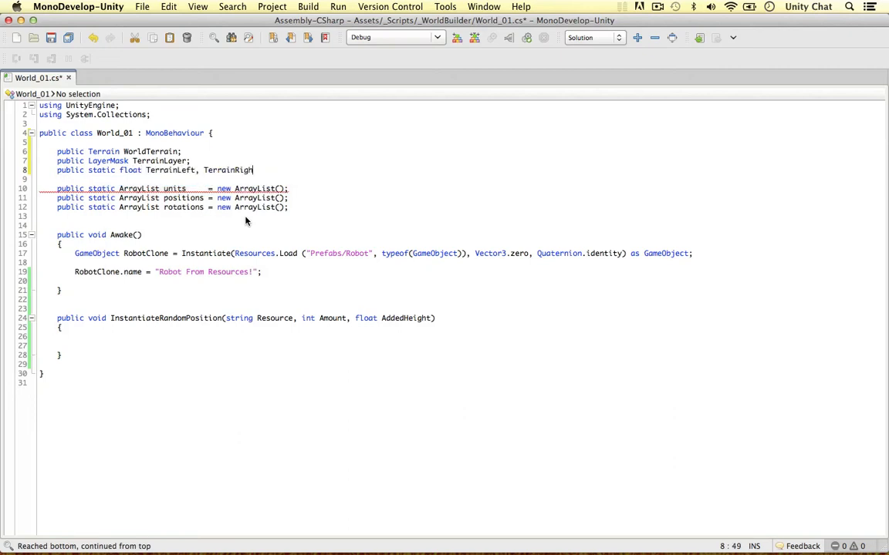
pyautogui.write('t, TerrainTop')
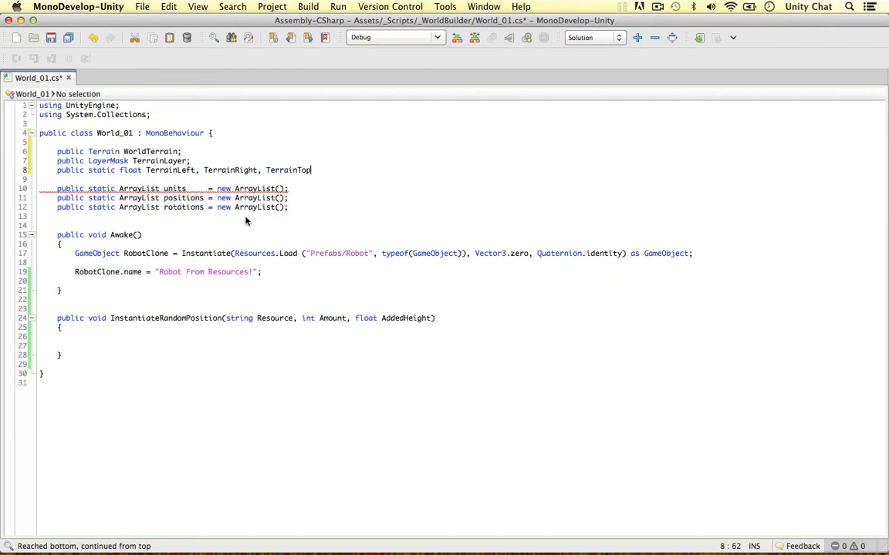
pyautogui.write(', TerrainBott')
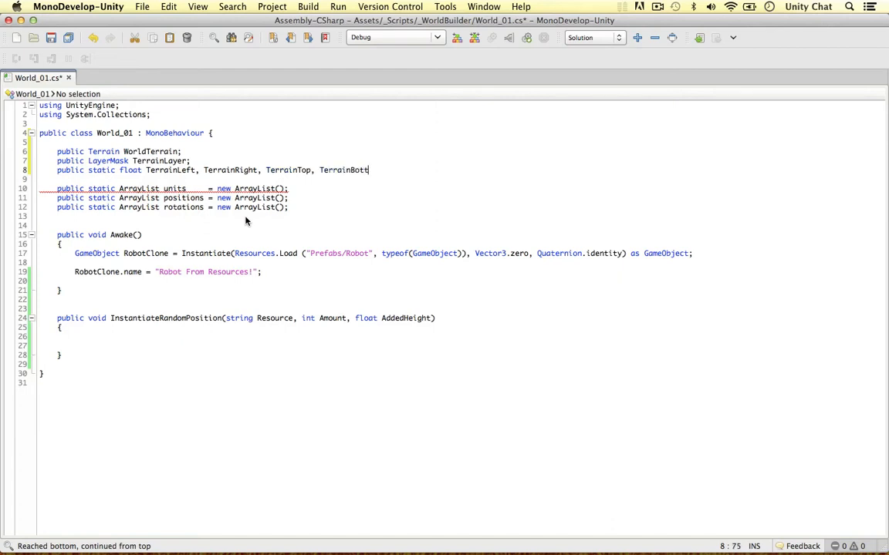
pyautogui.write('om, TerrainWidth,')
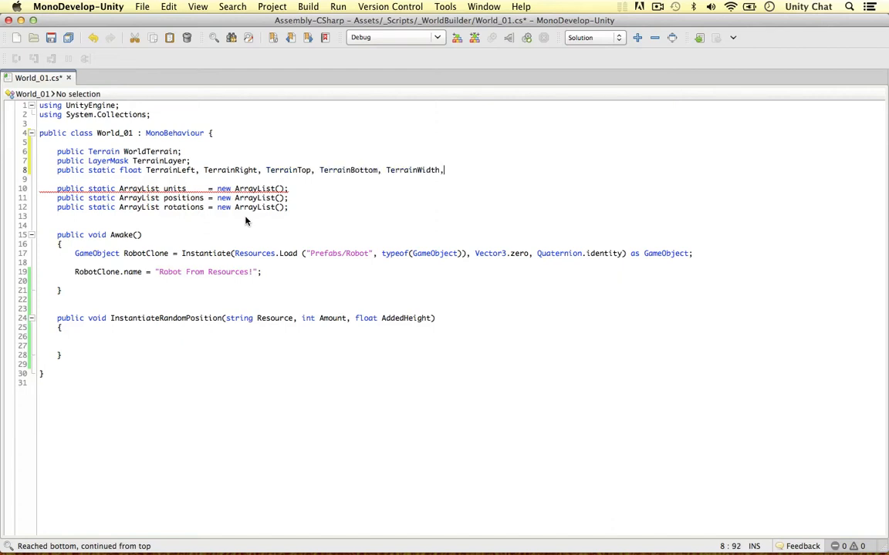
pyautogui.write('TerrainLeng')
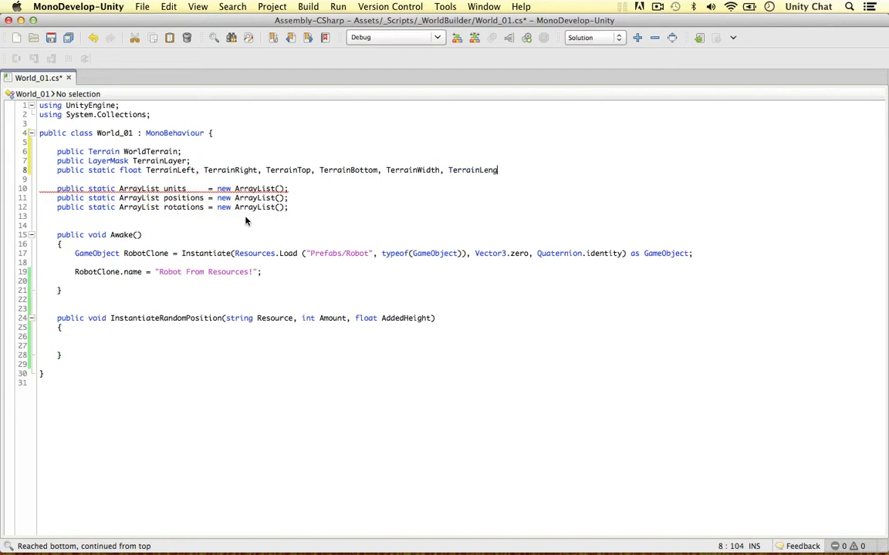
pyautogui.write('th, Terrain')
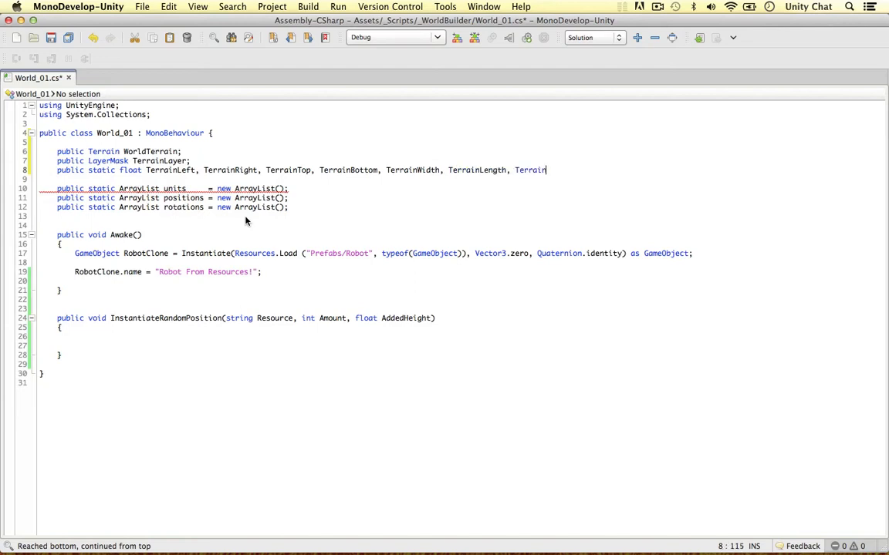
pyautogui.write('Height;')
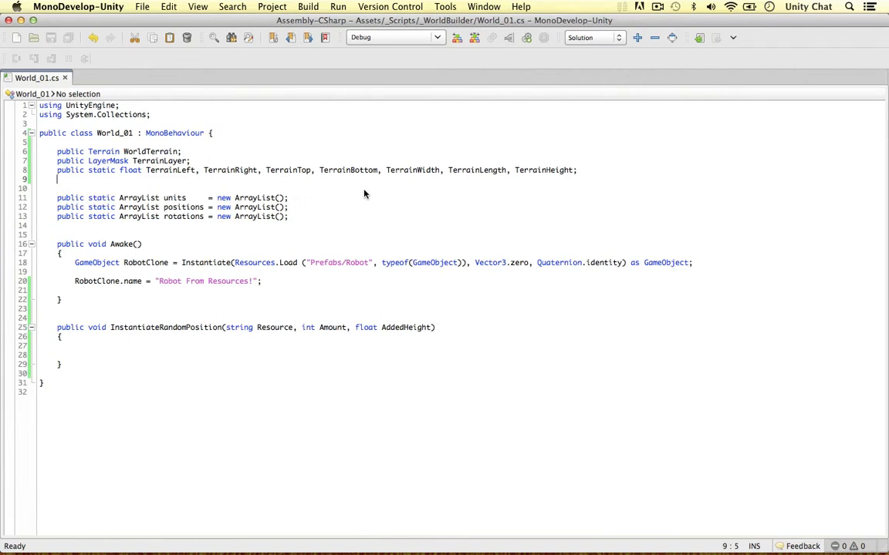
pyautogui.moveTo(355, 190)
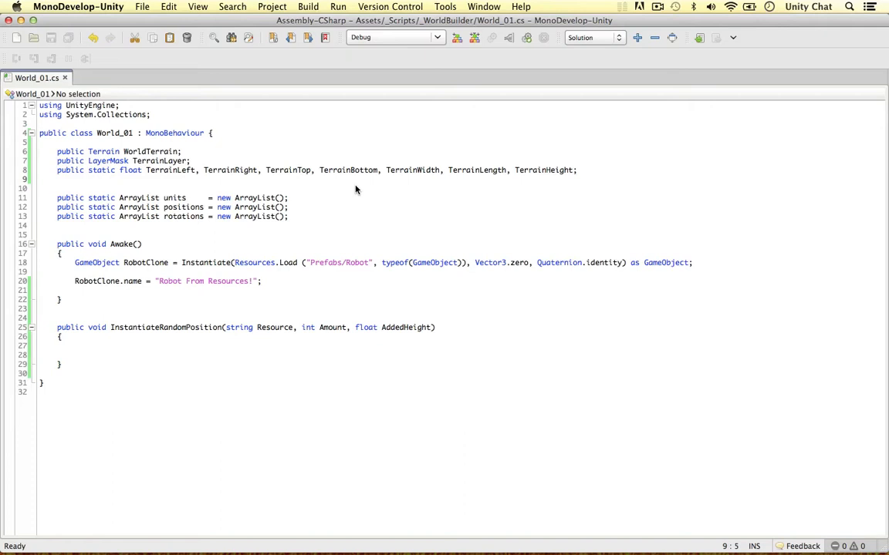
pyautogui.moveTo(325, 133)
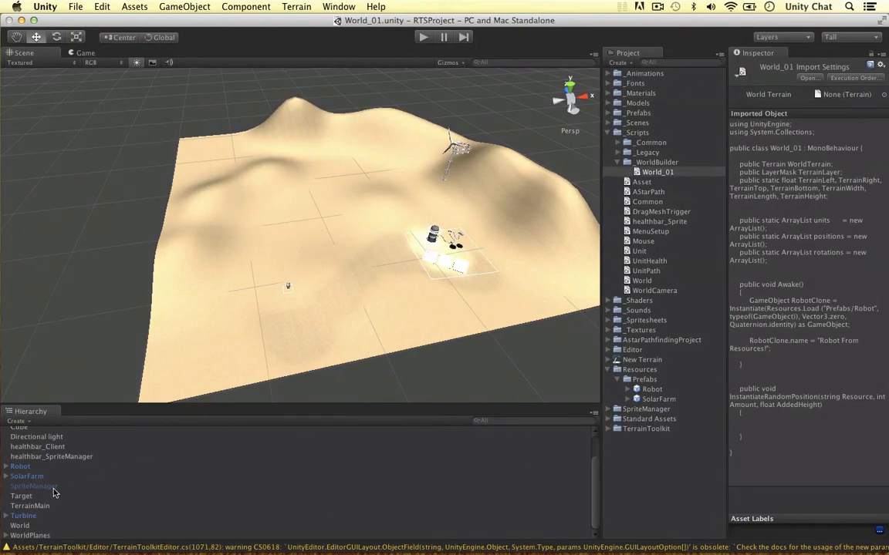
# Step: Set the World_01 component's Terrain Layer to Ground in the Inspector
pyautogui.click(20, 525)
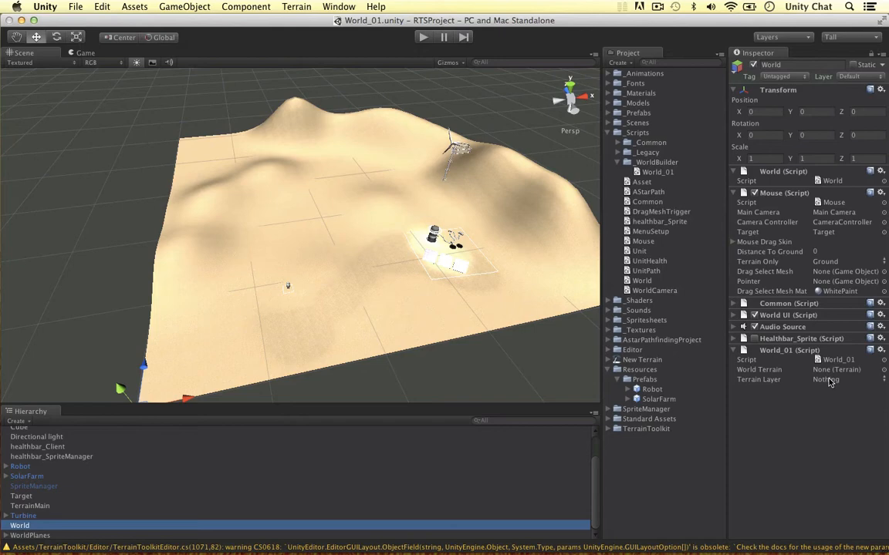
pyautogui.click(836, 380)
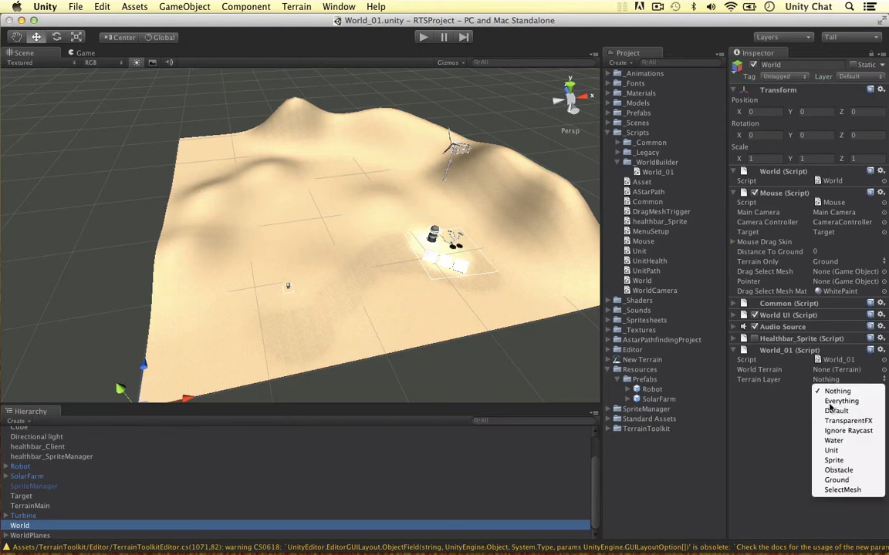
pyautogui.click(836, 480)
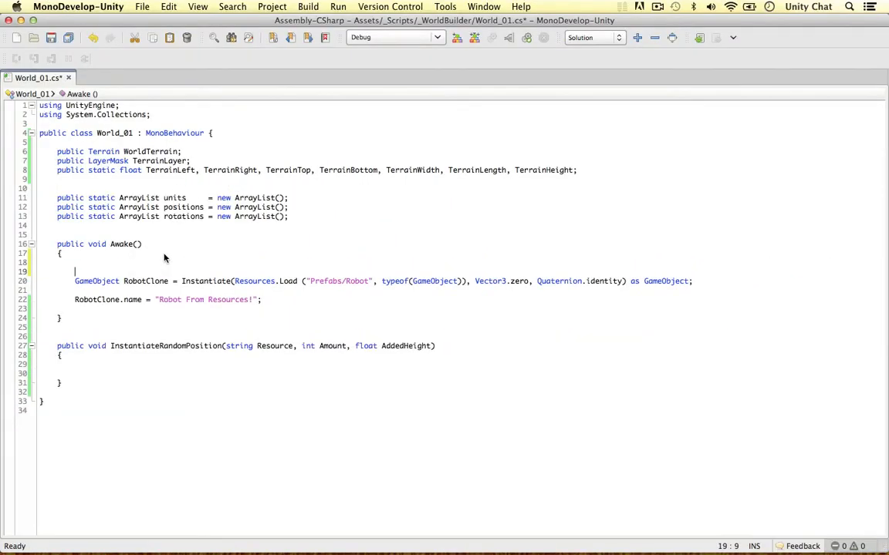
# Step: In Awake, assign TerrainLeft, TerrainBottom, TerrainWidth and TerrainLength from WorldTerrain's position and size
pyautogui.write('TerrainLeft = WorldTerrain.transform')
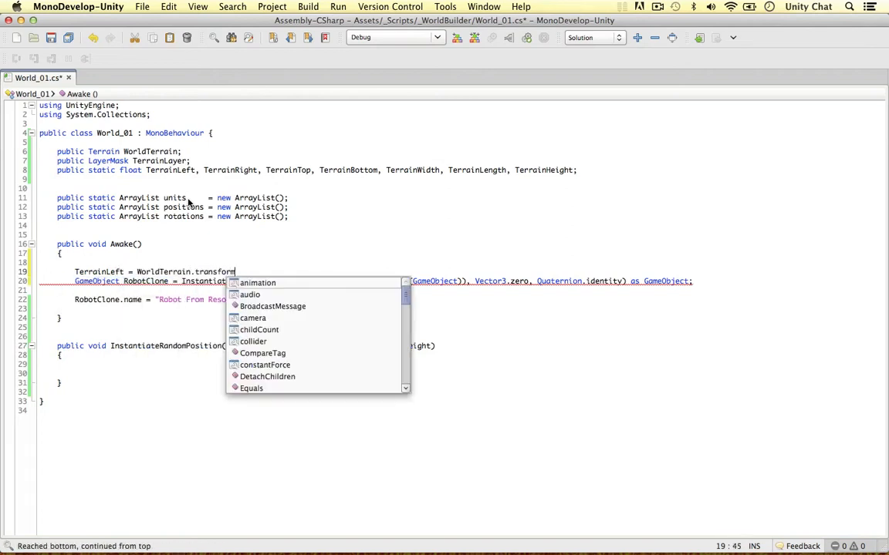
pyautogui.write('position.x;')
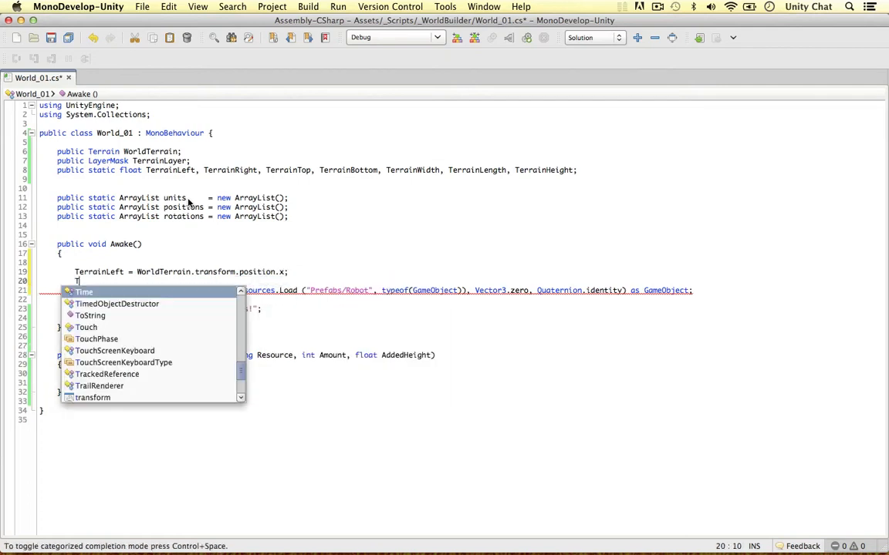
pyautogui.write('TerrainBottom =')
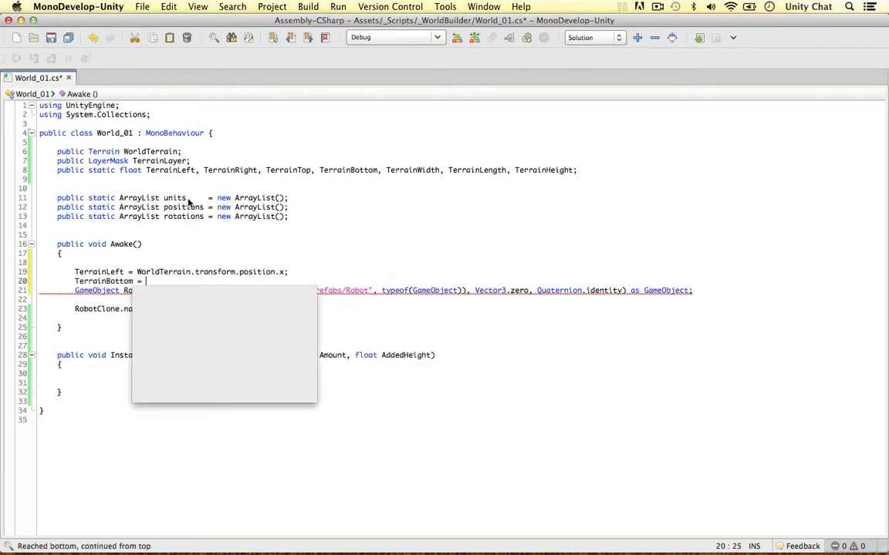
pyautogui.write('WorldTerrain.transform.position.z;')
pyautogui.write('TerrainWidth =')
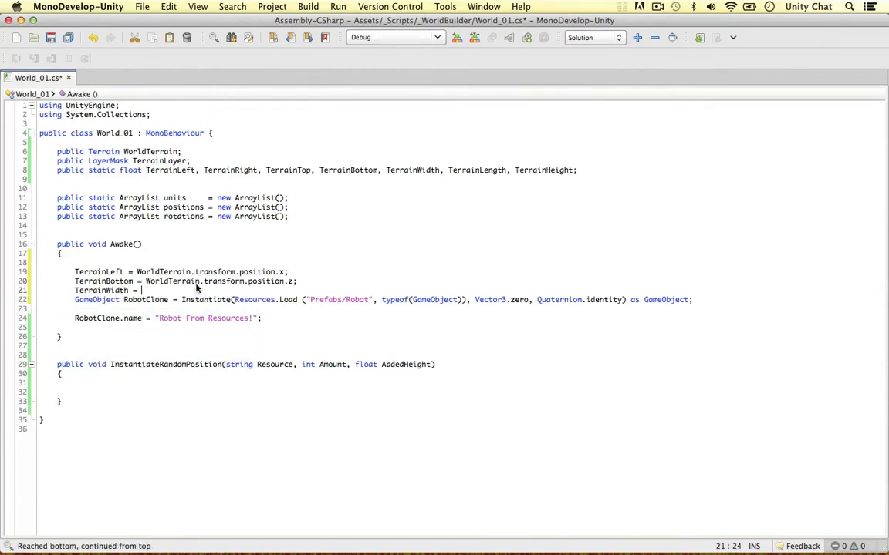
pyautogui.write('WorldTerrain.terrainData.size.x;')
pyautogui.write('TerrainLength = WorldTerrain.terrainData.size.z;')
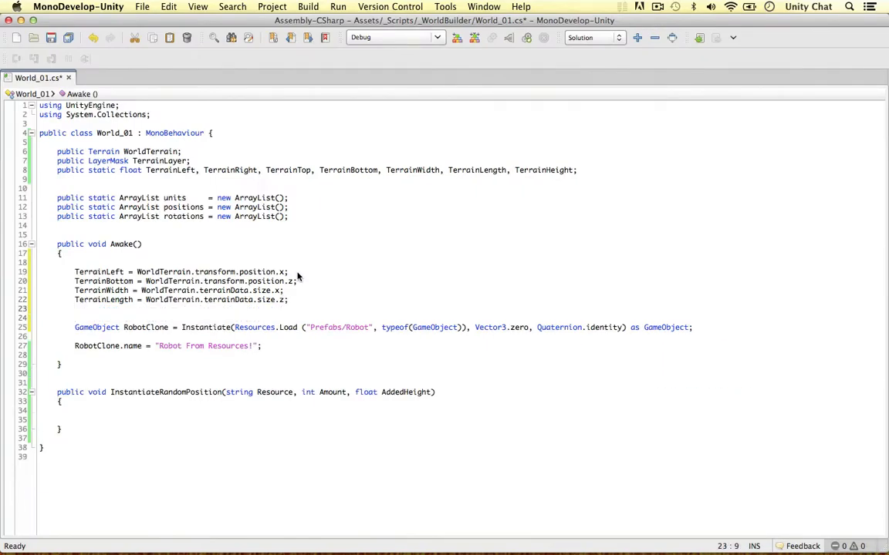
# Step: Assign TerrainHeight, TerrainRight and TerrainTop, then select the old RobotClone test code for removal
pyautogui.write('TerrainHeight = WorldTerrai')
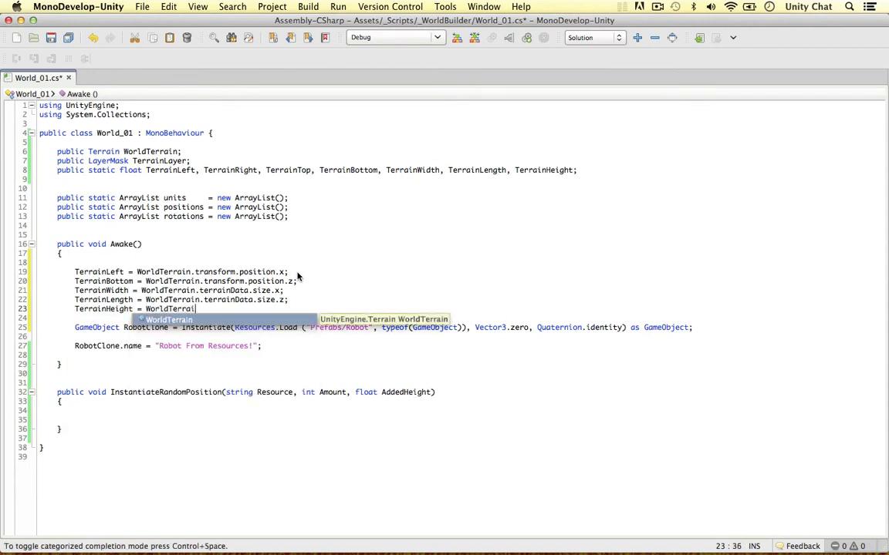
pyautogui.write('s')
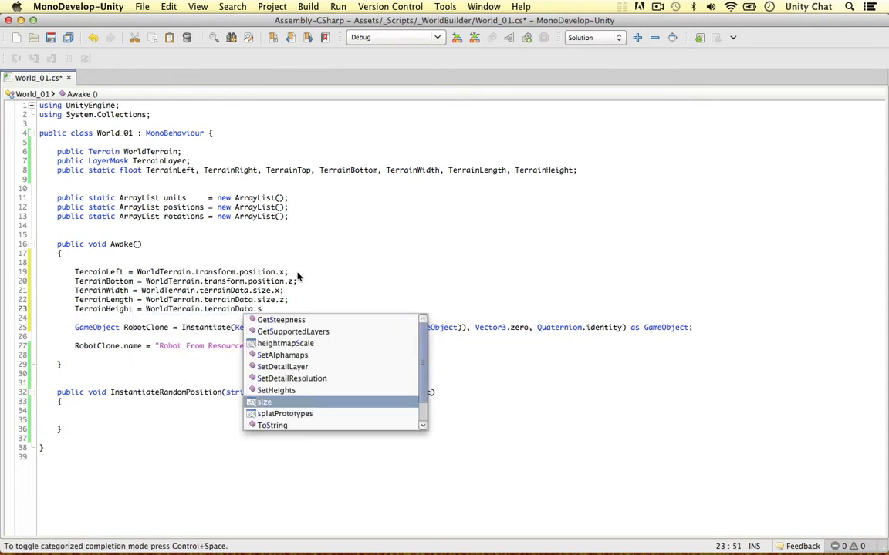
pyautogui.write('y;')
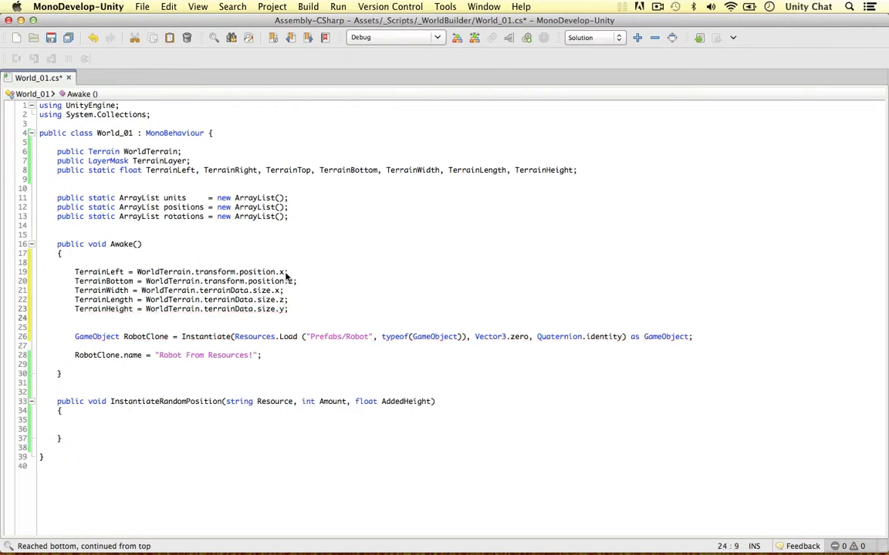
pyautogui.write('Tr')
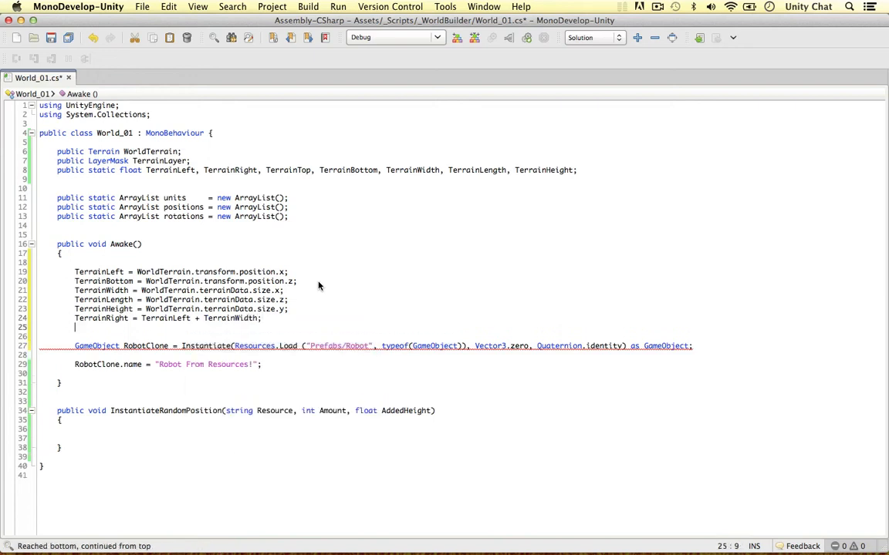
pyautogui.write('TerrainTop = T')
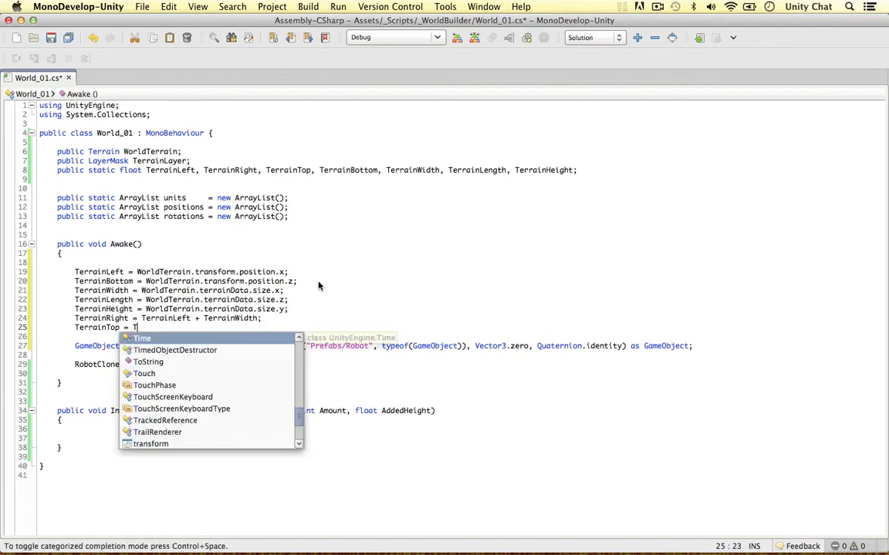
pyautogui.write('errainBottom + TerrainLength;')
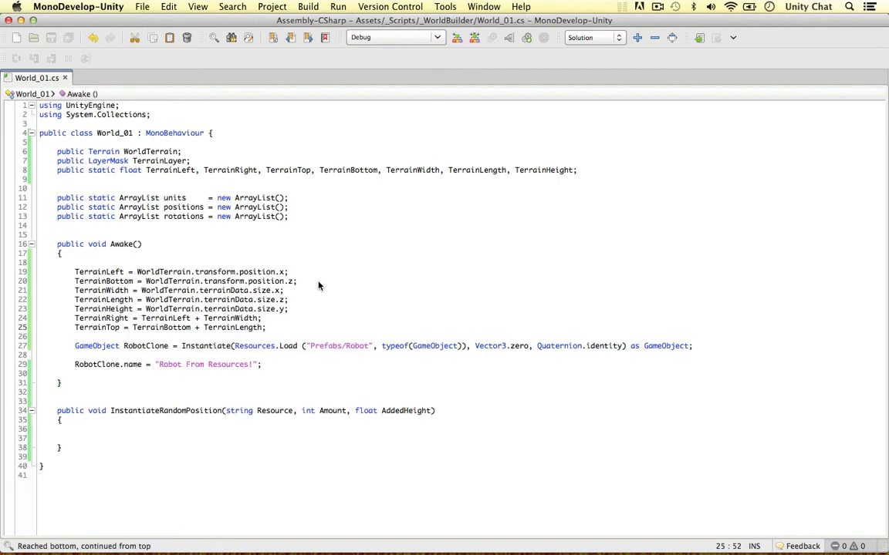
pyautogui.click(265, 327)
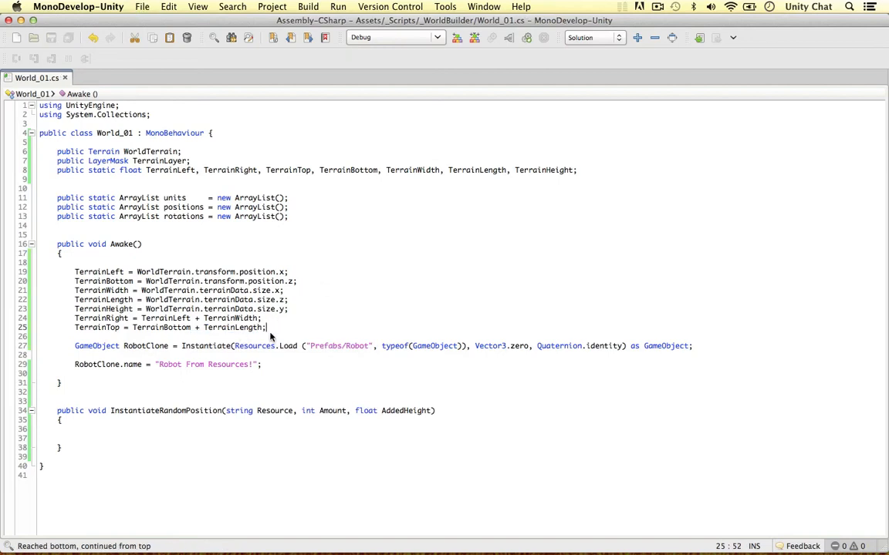
pyautogui.moveTo(63, 322)
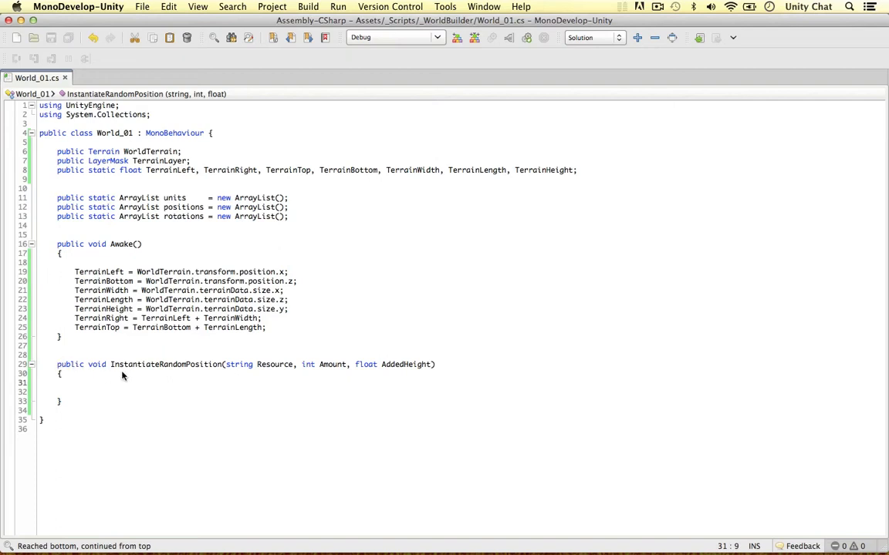
# Step: Write step comments: define variables, loop through the amount to instantiate, generate random position
pyautogui.moveTo(57, 364); pyautogui.dragTo(74, 383)
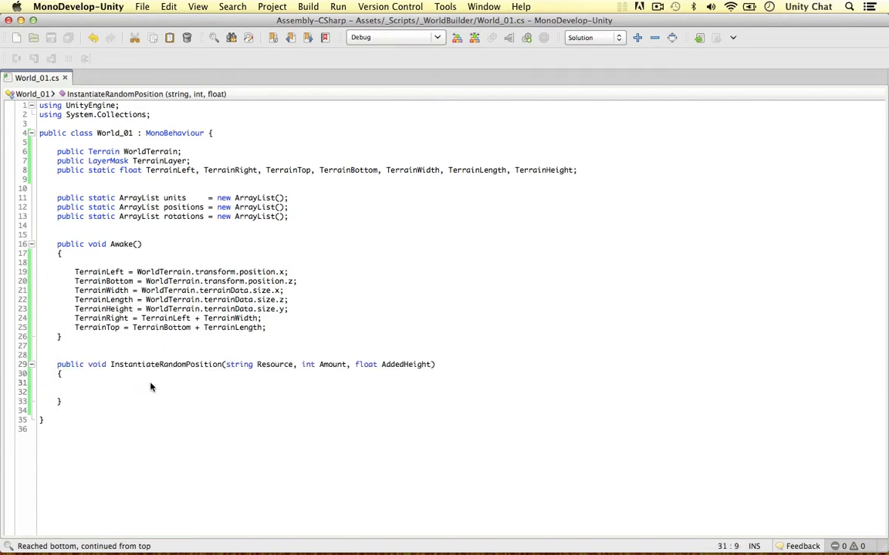
pyautogui.write('// defi')
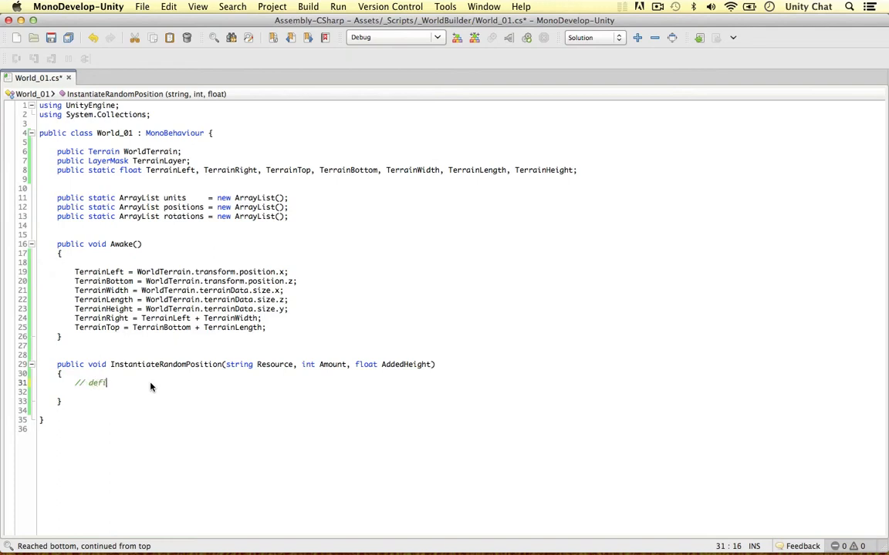
pyautogui.write('ne variables')
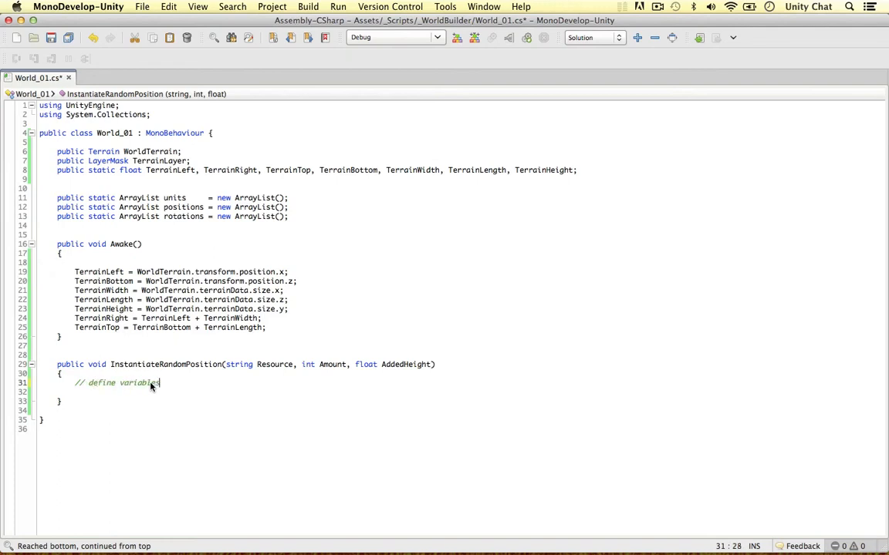
pyautogui.write('//loop thro')
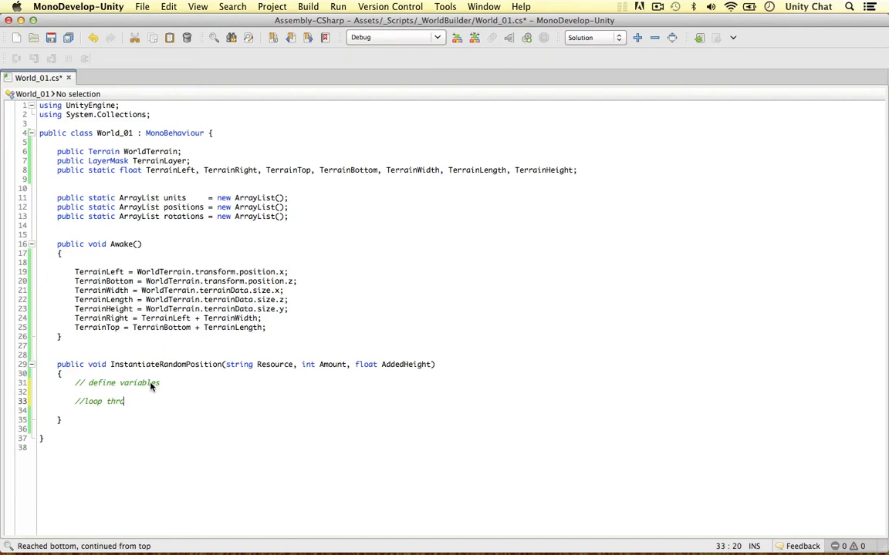
pyautogui.write('ough the amount of times')
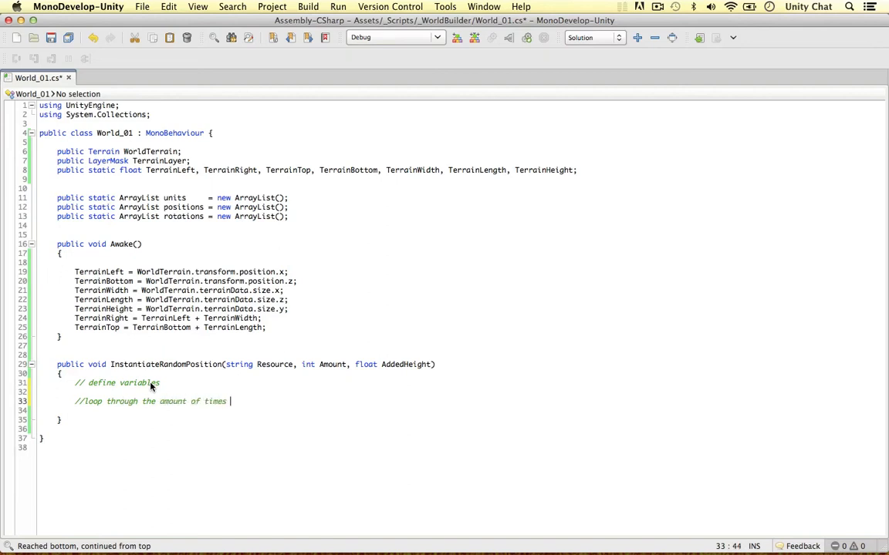
pyautogui.write('we want to instantiat')
pyautogui.write('//gr')
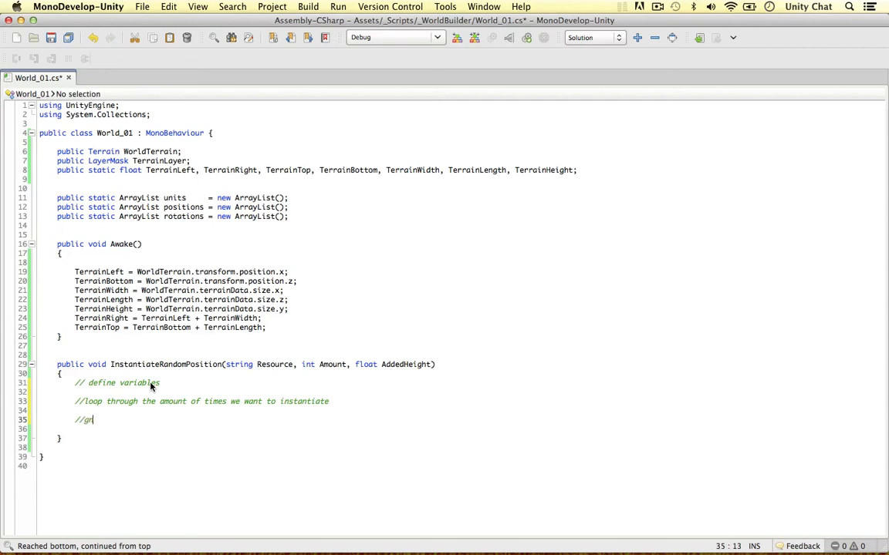
pyautogui.write('enerate random position.')
pyautogui.write('//')
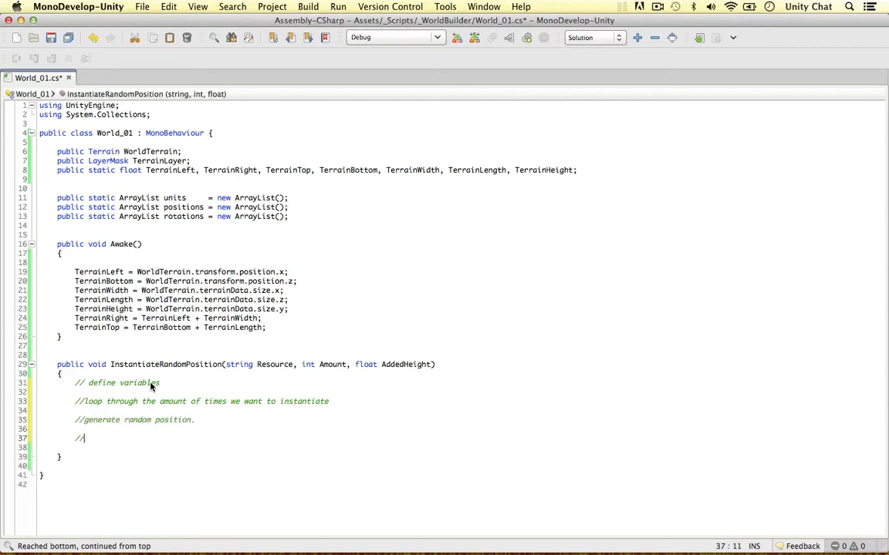
# Step: Declare var i = 0, float terrainHeight = 0f and a RaycastHit variable
pyautogui.write('var i = 0;')
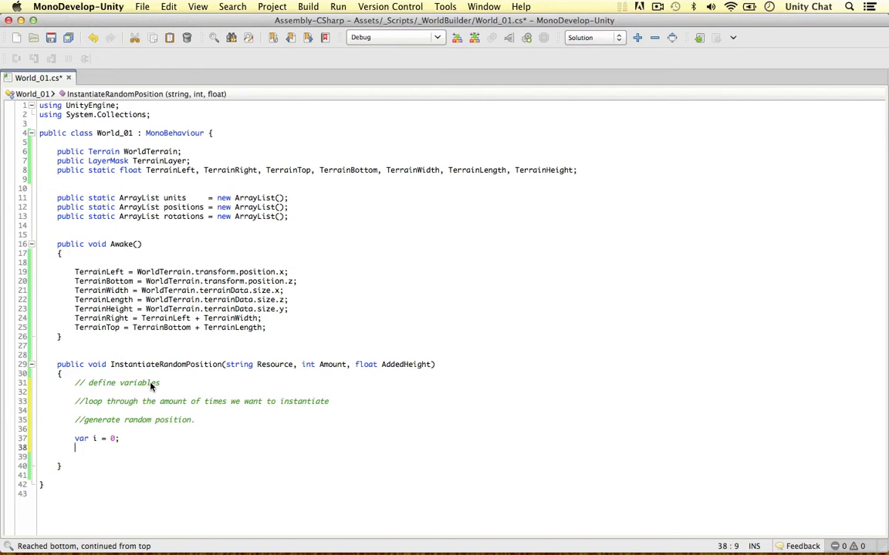
pyautogui.write('float t')
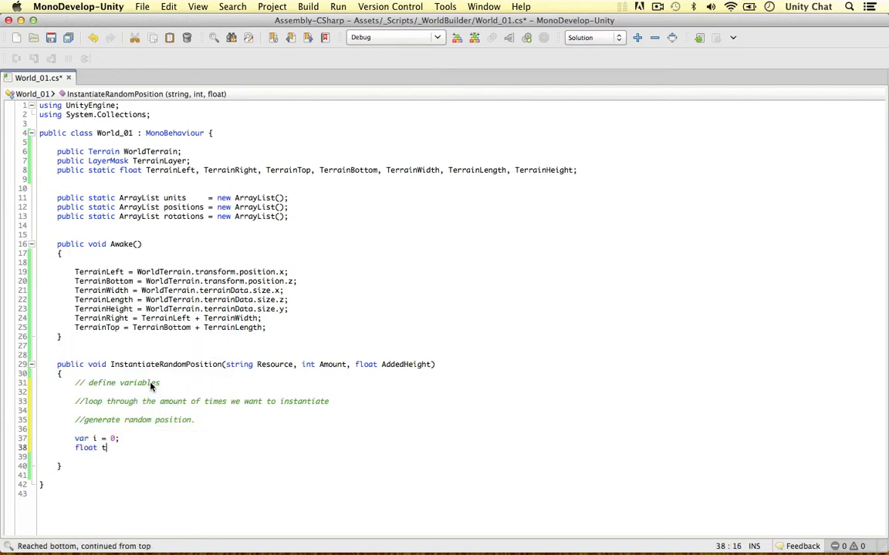
pyautogui.write('errainHeight =')
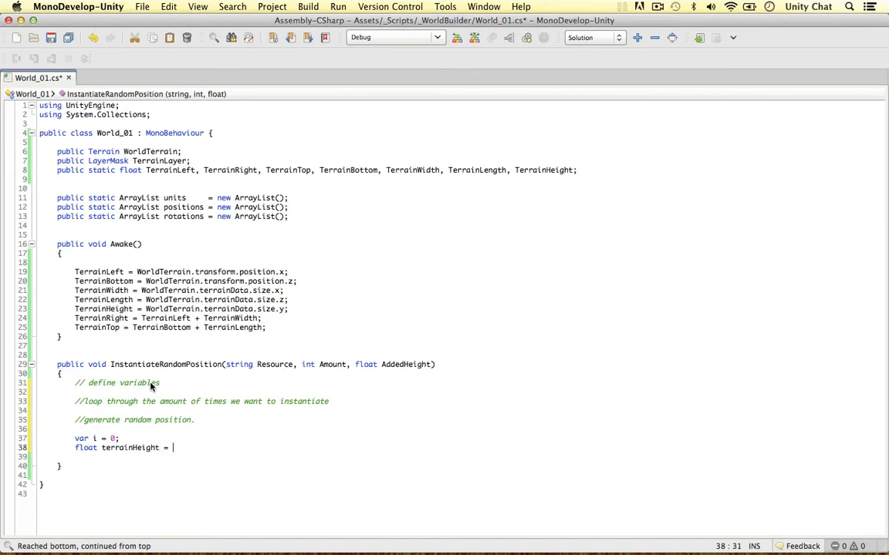
pyautogui.write('0f;')
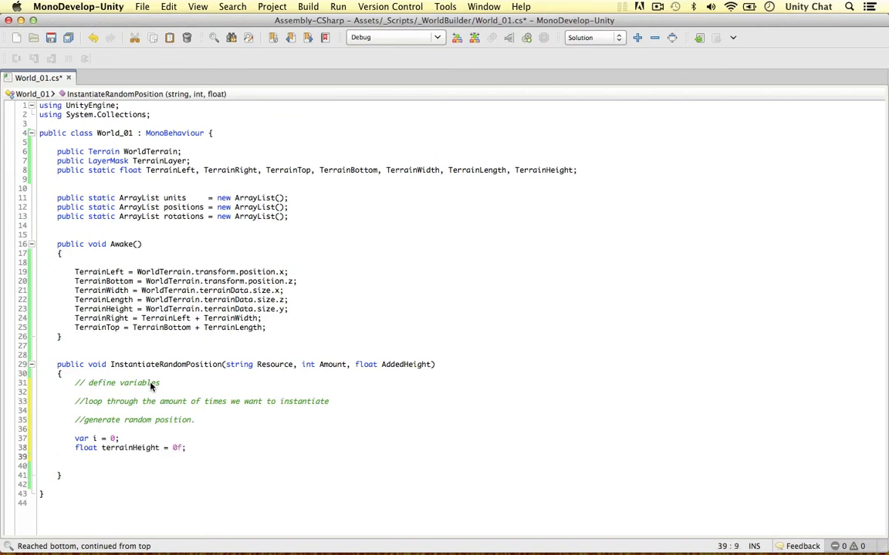
pyautogui.write('RaycastHit')
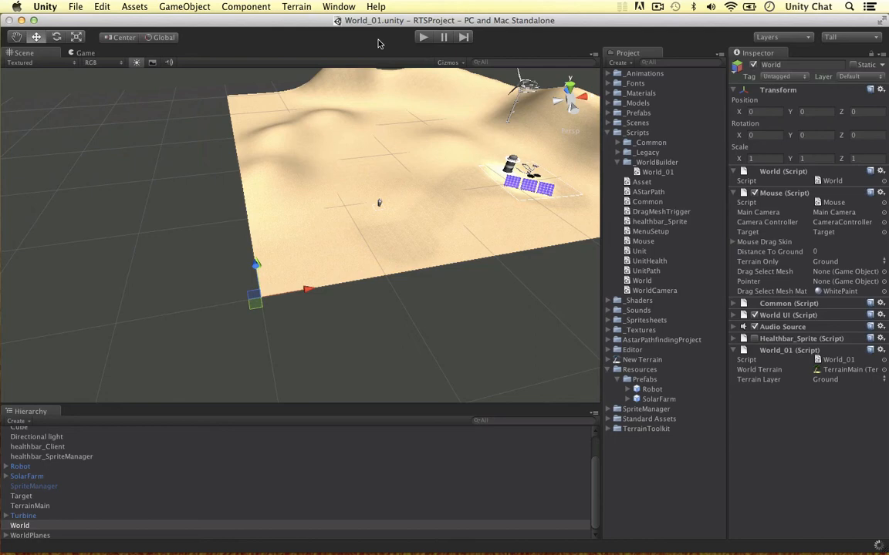
pyautogui.moveTo(388, 207)
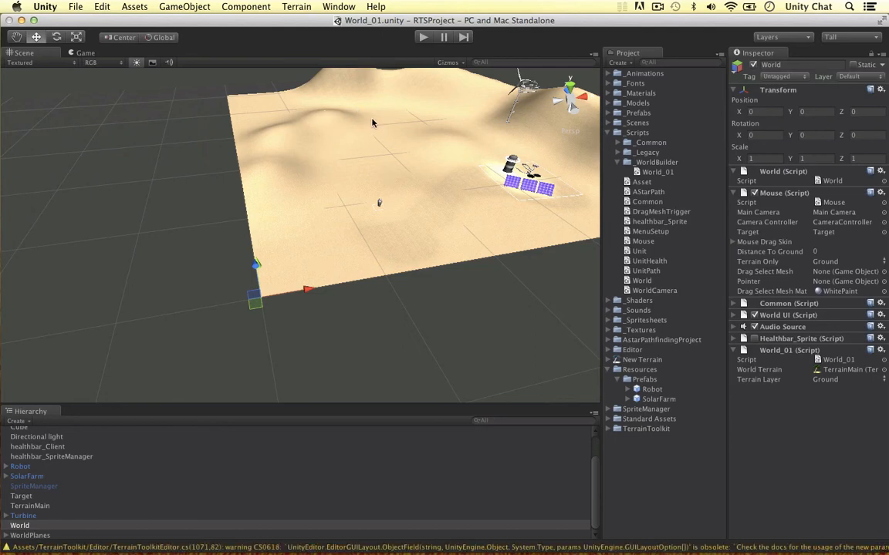
pyautogui.moveTo(332, 69)
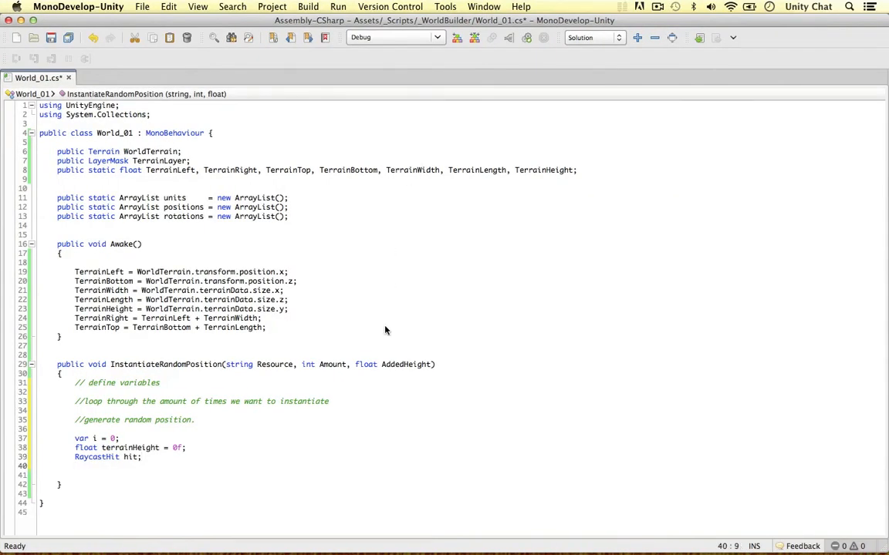
# Step: Declare randomPosition floats, a Vector3 randomPosition = Vector3.zero, and open a do { loop
pyautogui.write('float randomPositionX, randomPositionY, randomPositionZ;')
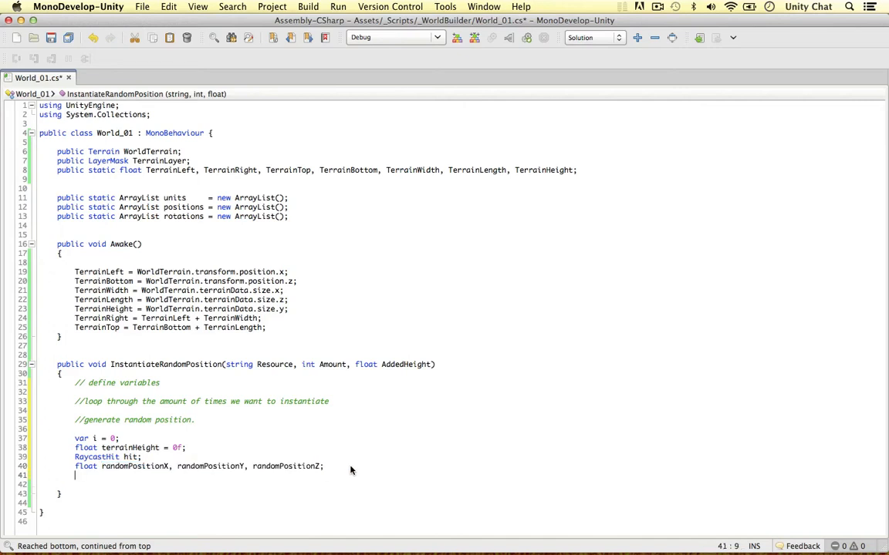
pyautogui.write('Vector3 randomPosition =')
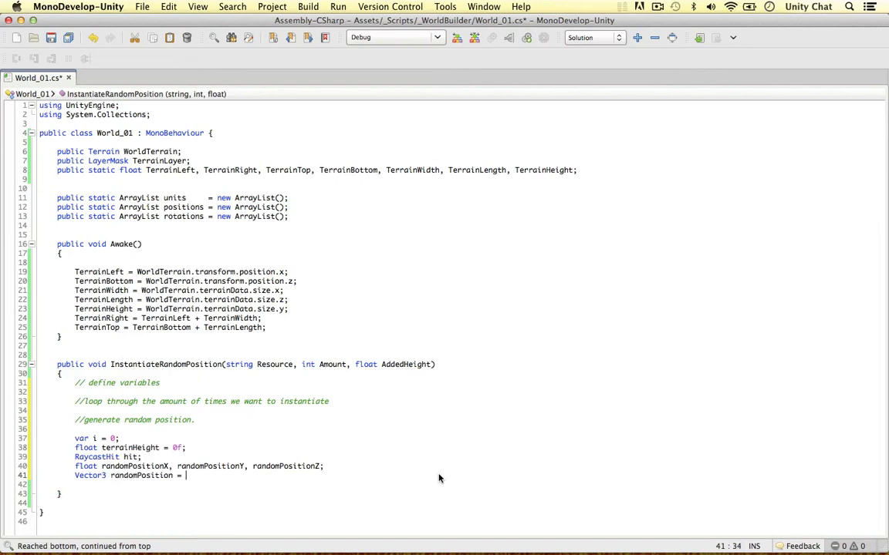
pyautogui.write('Ve')
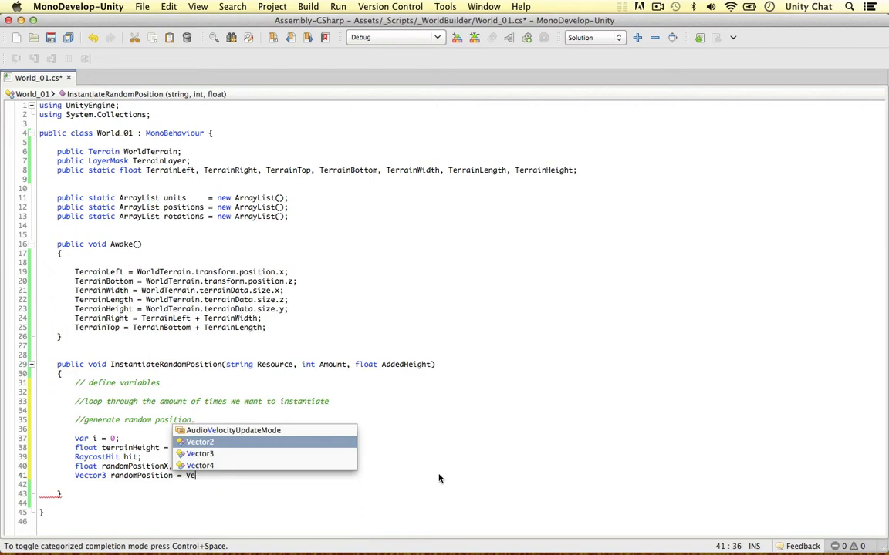
pyautogui.write('ctor3.zero;')
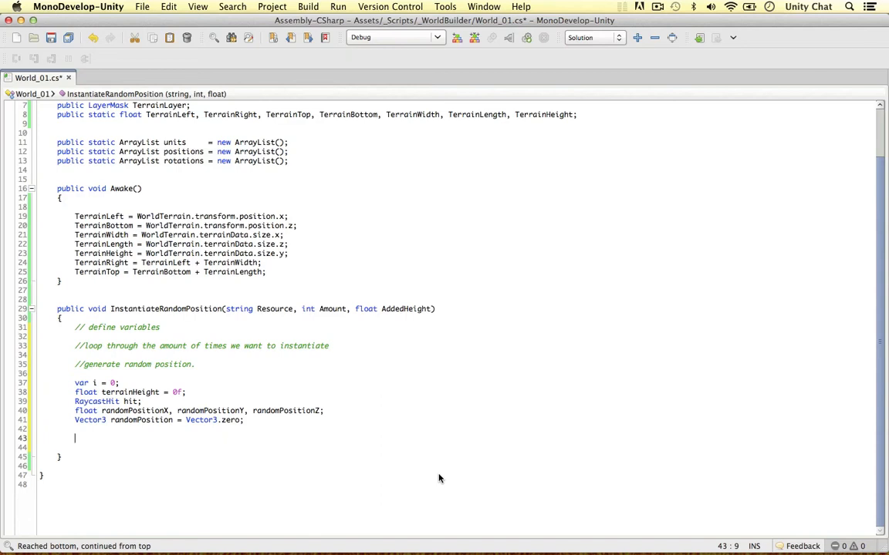
pyautogui.write('do {')
pyautogui.write('} while (i < Amount);')
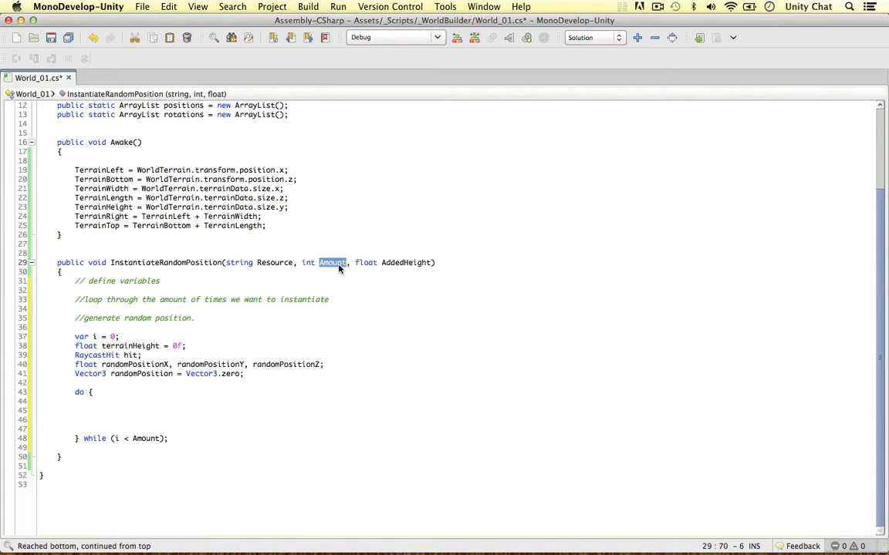
# Step: Inside the loop, increment i and set randomPositionX = Random.Range(TerrainLeft, TerrainRight)
pyautogui.write('i+')
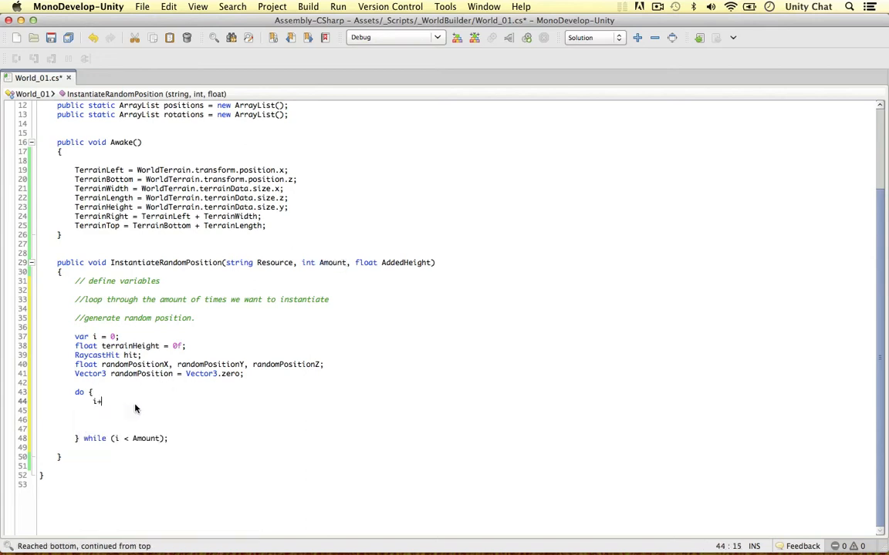
pyautogui.write('++;')
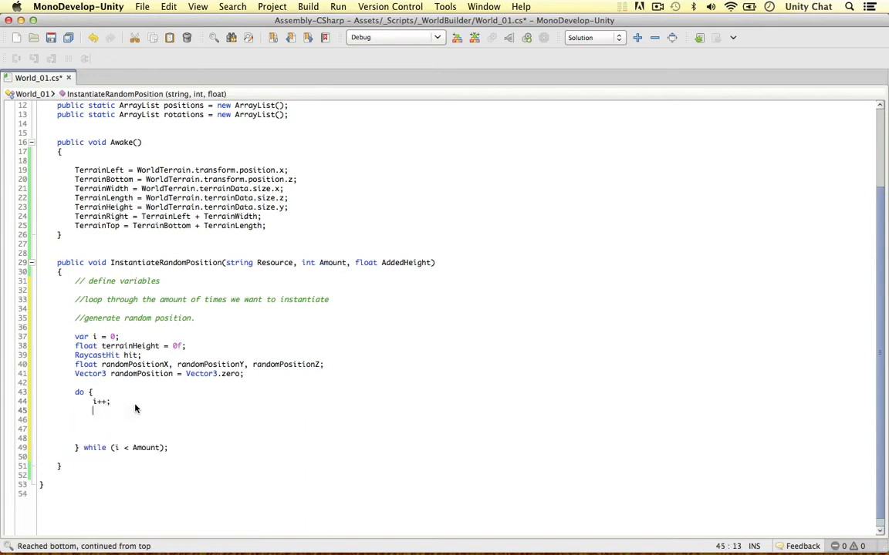
pyautogui.write('randomPos.')
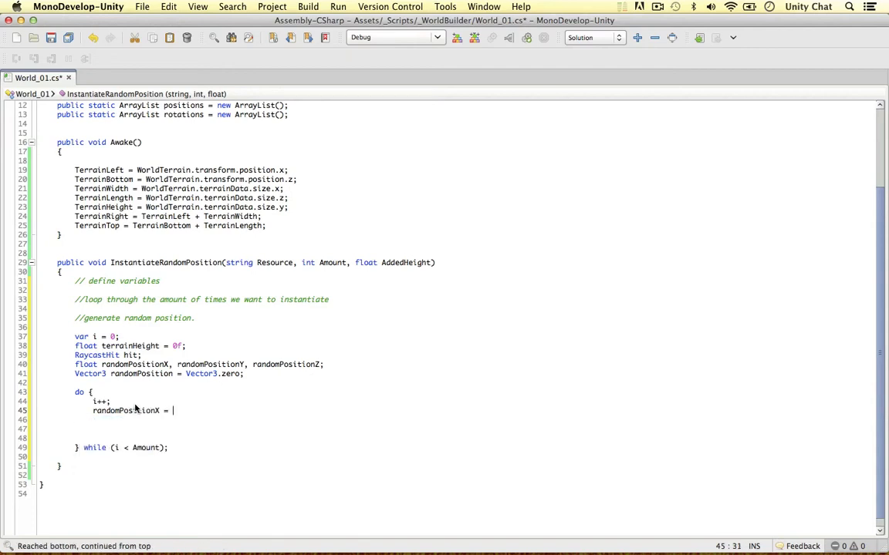
pyautogui.write('Random.Range (terrainLef')
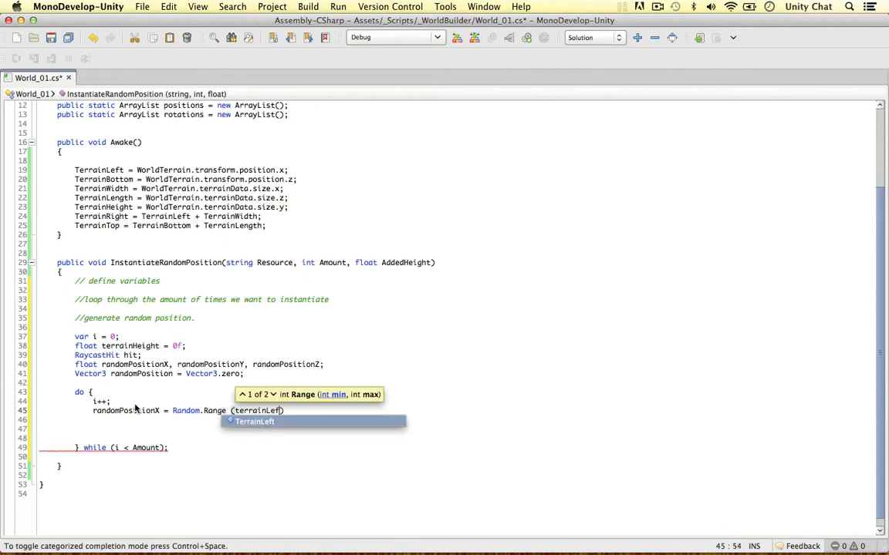
pyautogui.write(', TerrainRight')
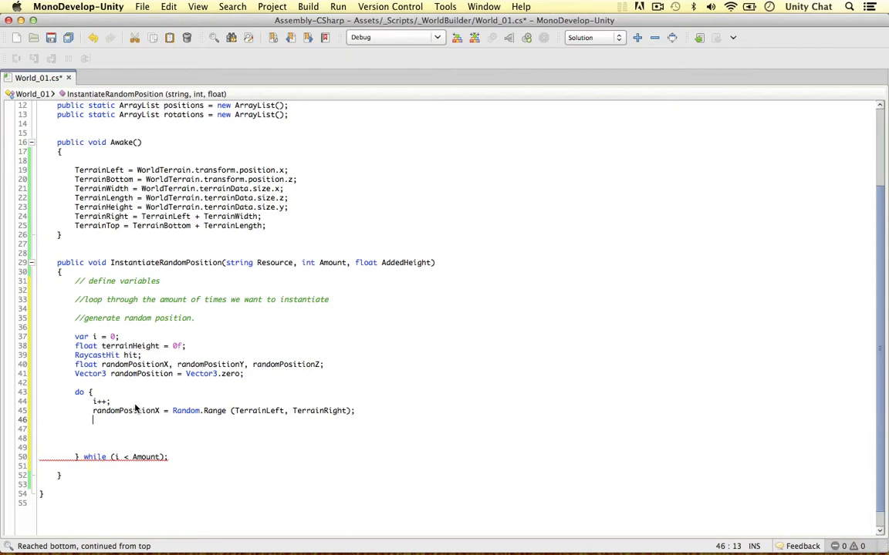
# Step: Set randomPositionZ = Random.Range(TerrainBottom, TerrainTop)
pyautogui.write('rand')
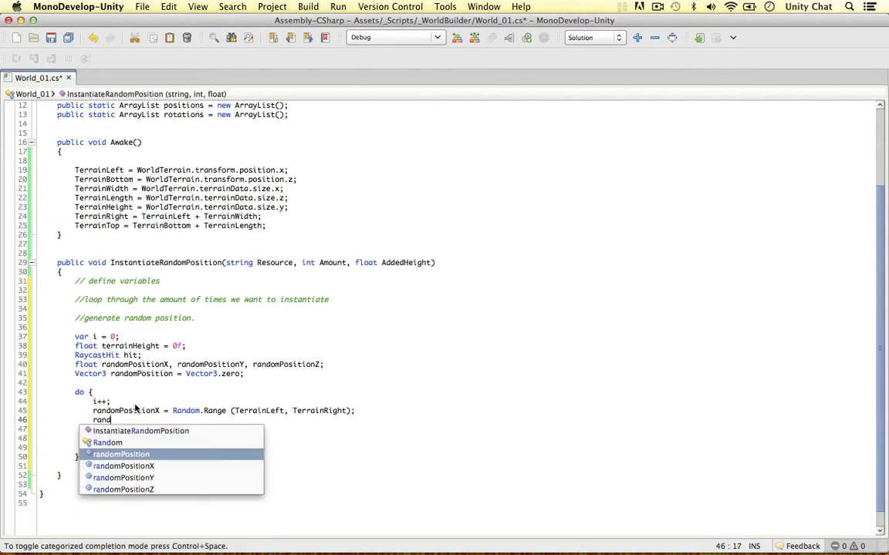
pyautogui.write('omPosition')
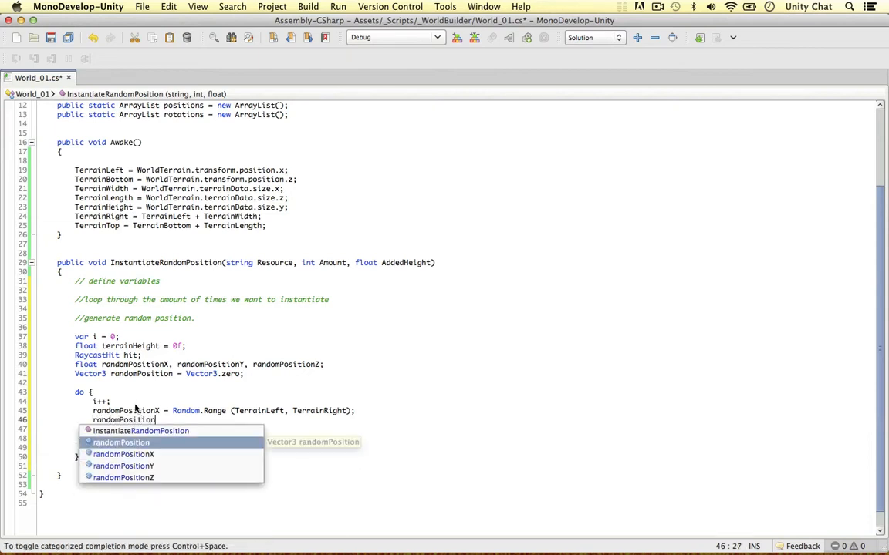
pyautogui.write('Z = Rand')
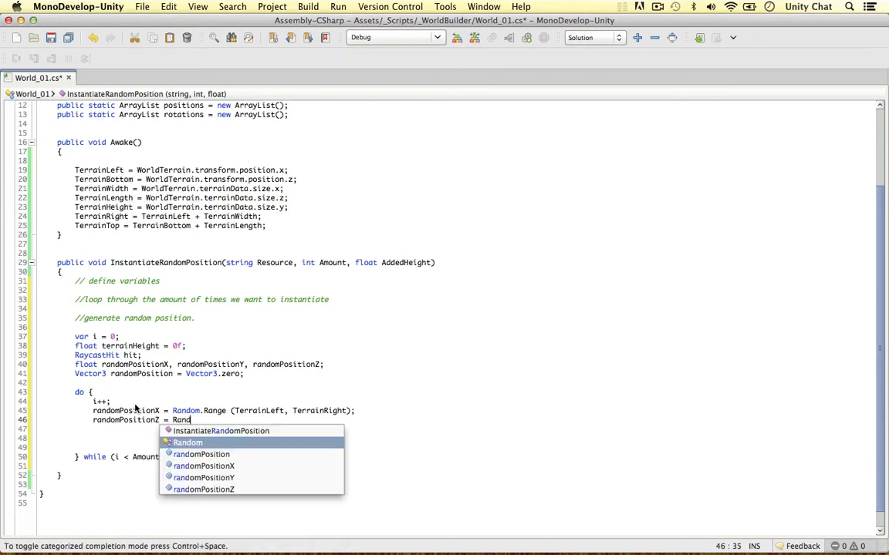
pyautogui.write('om.Range (')
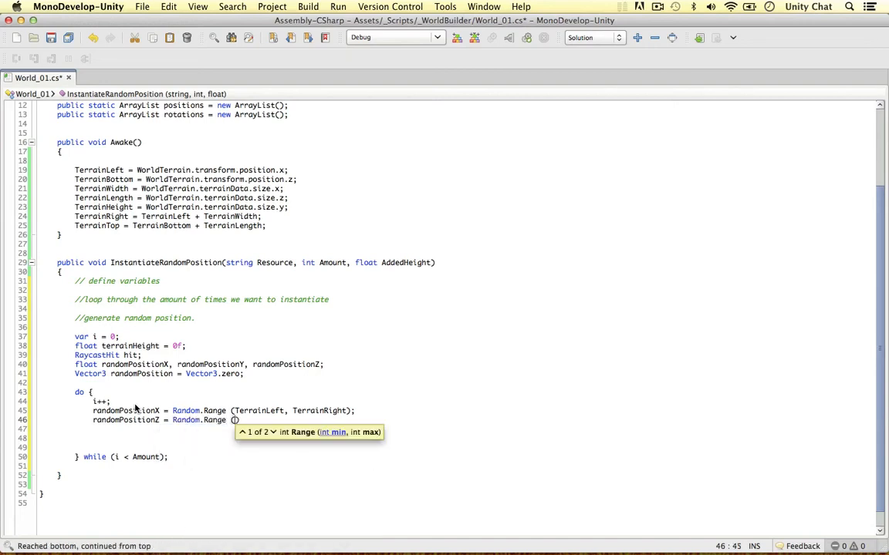
pyautogui.write('terrain')
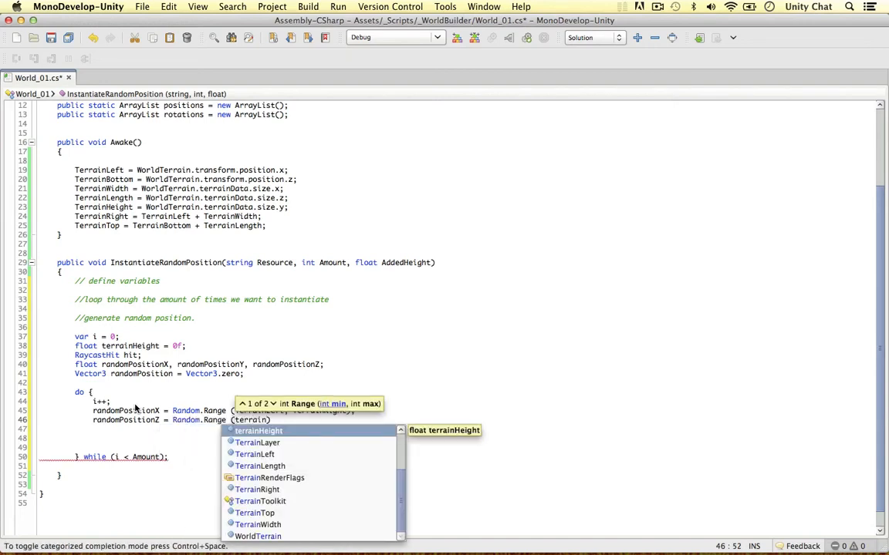
pyautogui.write('TerrainBottom, TerrainTop')
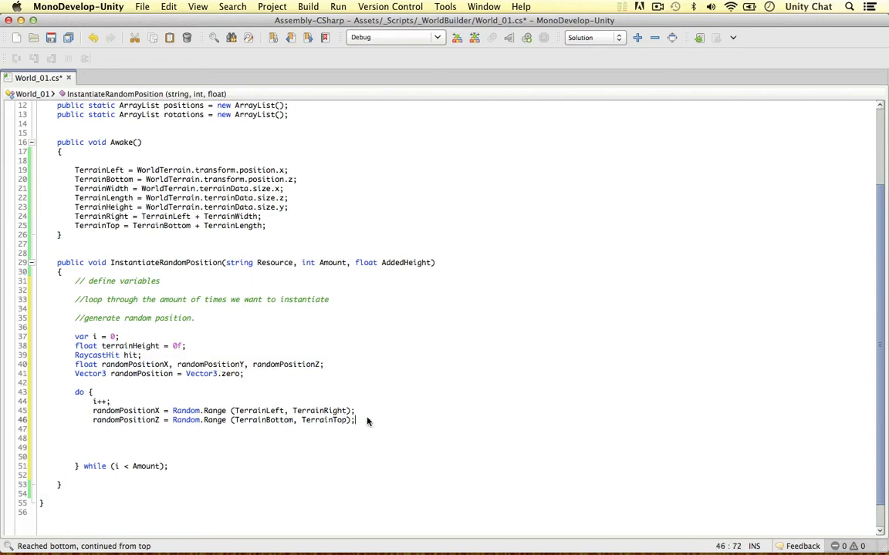
# Step: Begin if(Physics.Raycast(new Vector3(random… using the random X position
pyautogui.write('if(')
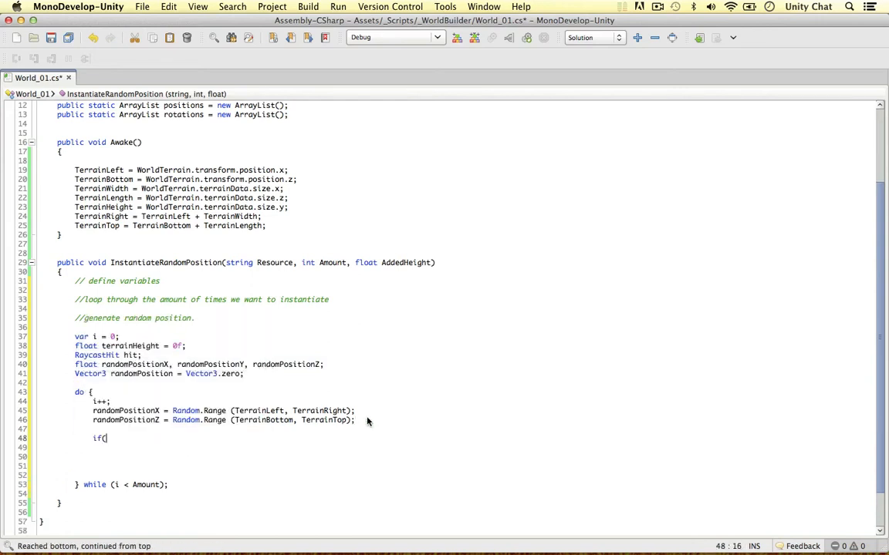
pyautogui.write('Physics.Raycast(')
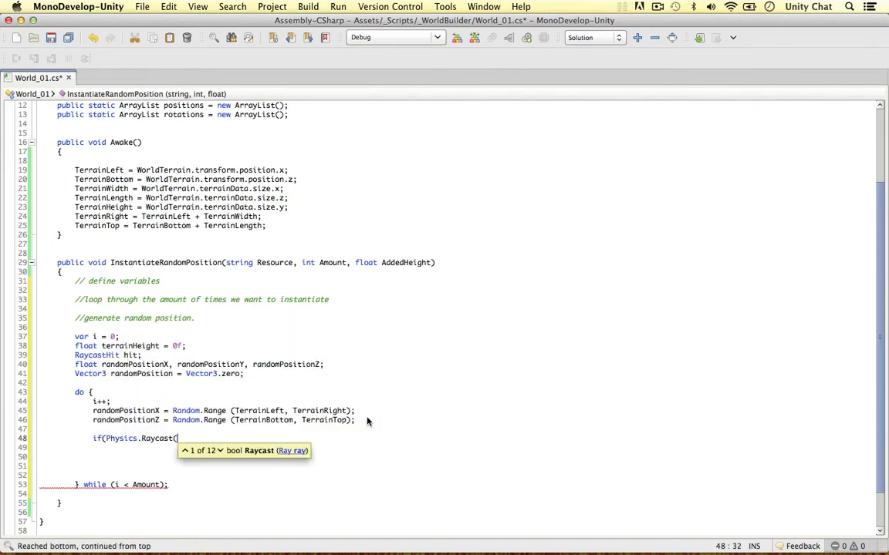
pyautogui.write('new Vector3(')
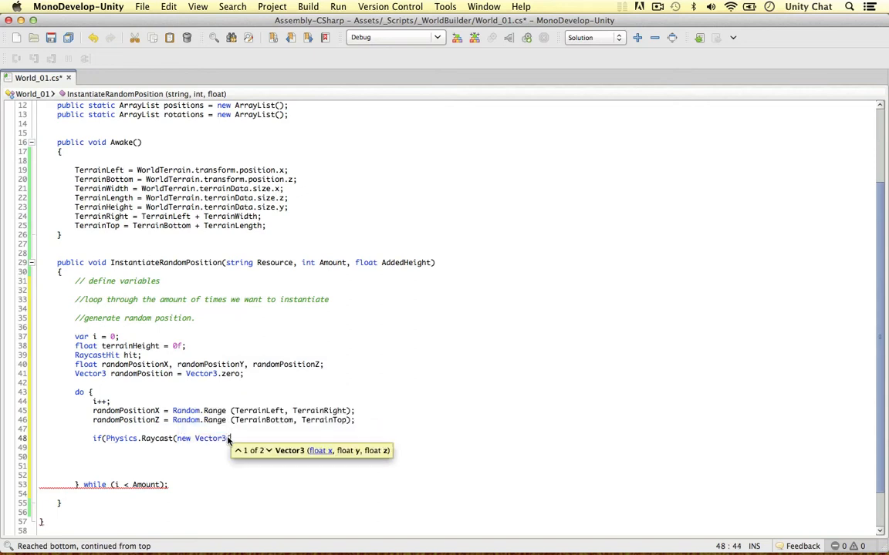
pyautogui.write('random')
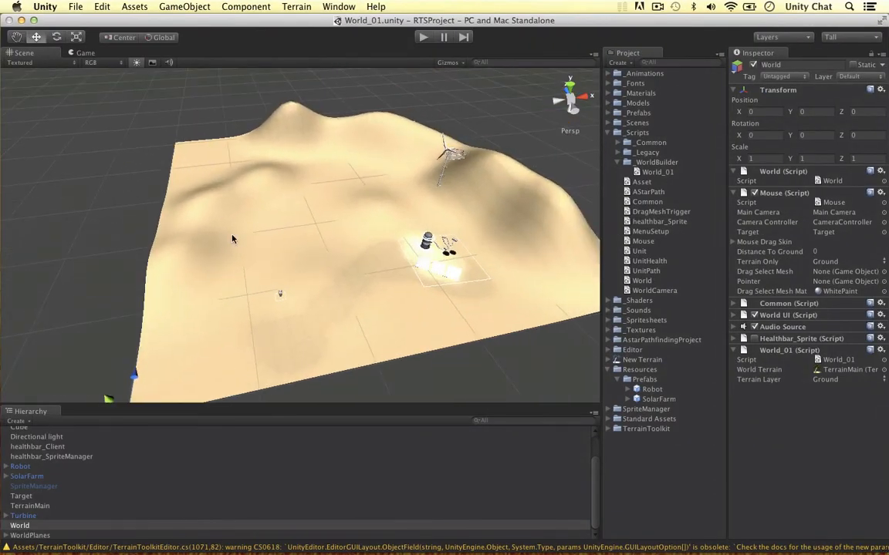
pyautogui.moveTo(218, 225)
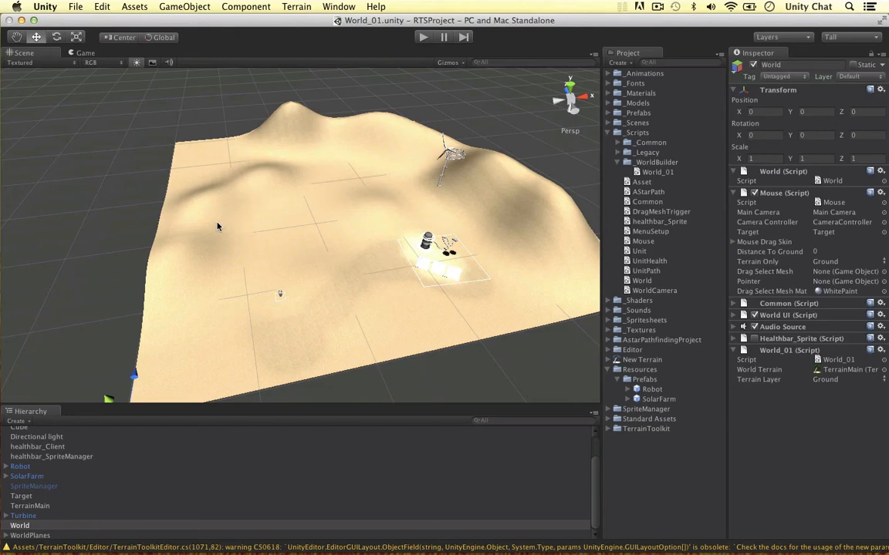
pyautogui.moveTo(327, 71)
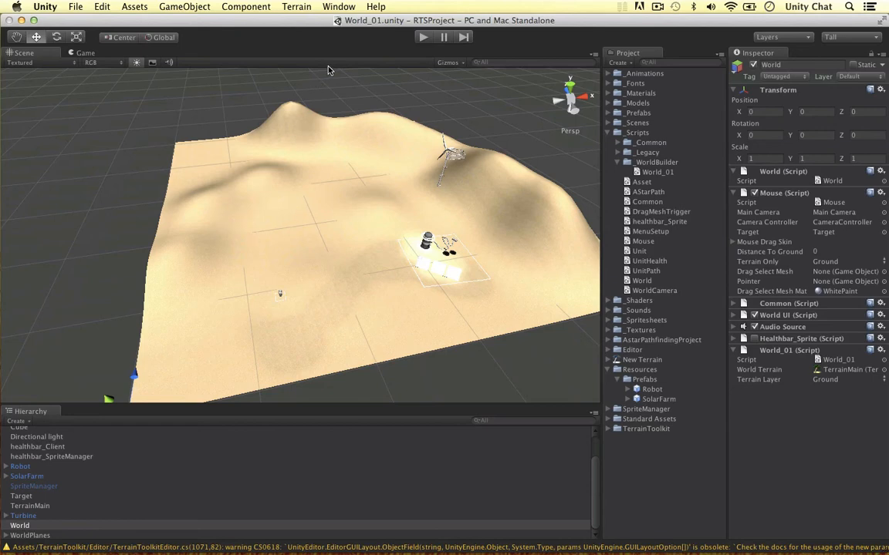
pyautogui.moveTo(304, 213)
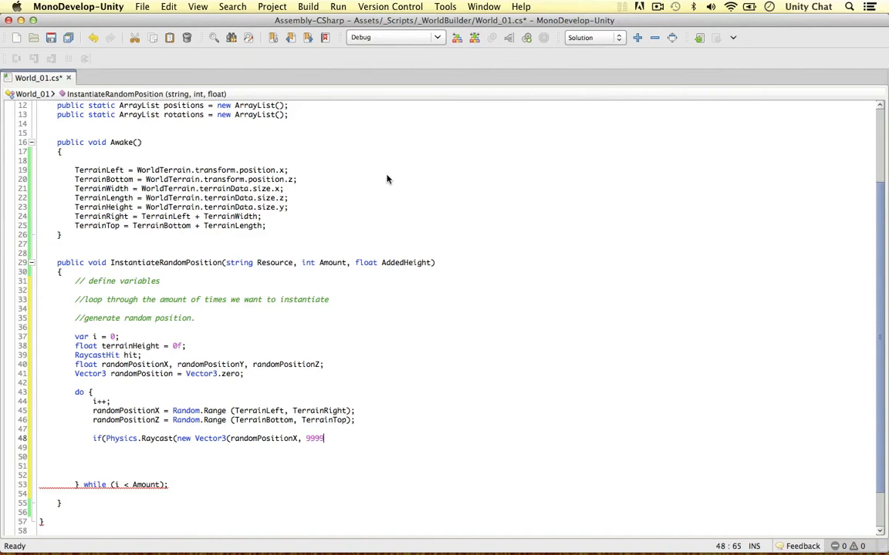
# Step: Complete the raycast from 9999f at random X/Z down onto TerrainLayer, storing hit.point.y in terrainHeight
pyautogui.write('f,')
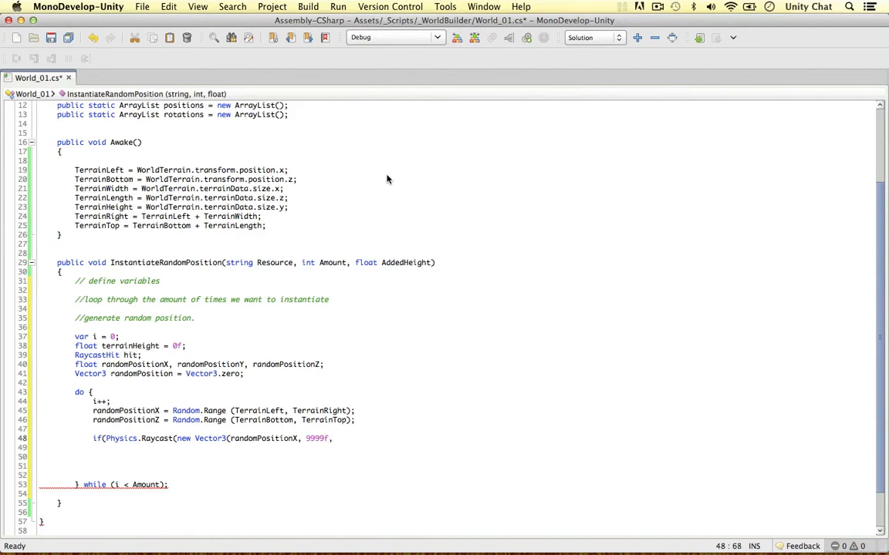
pyautogui.write('randomPositionZ), Vector3.down, out hit, Mathf.Infinity')
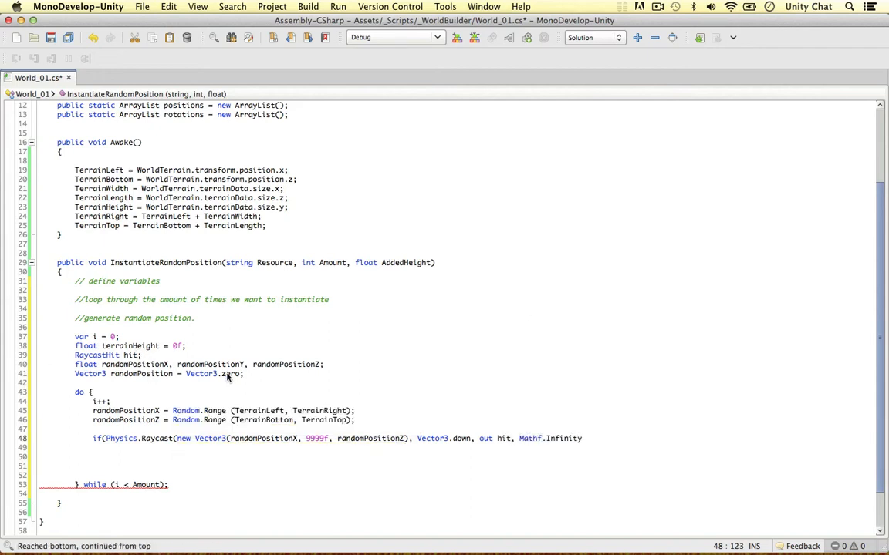
pyautogui.write(',')
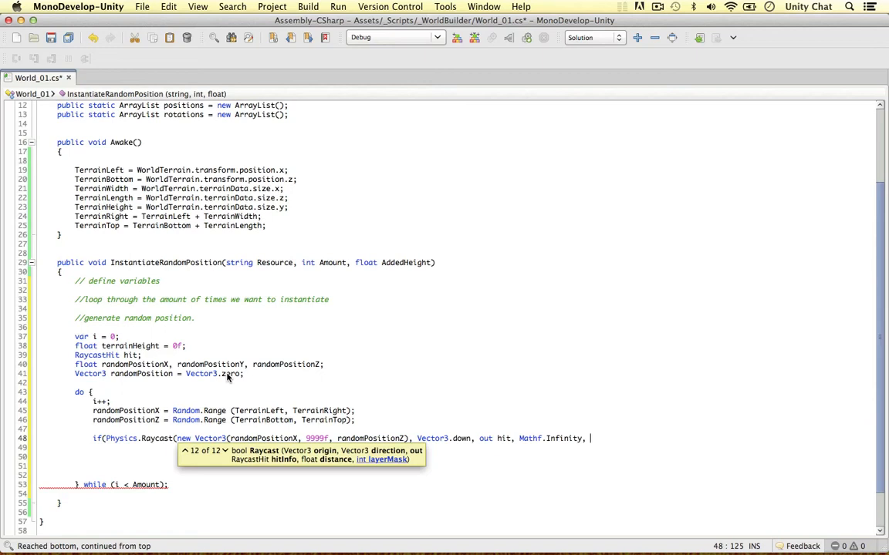
pyautogui.write('TerrainLayer')
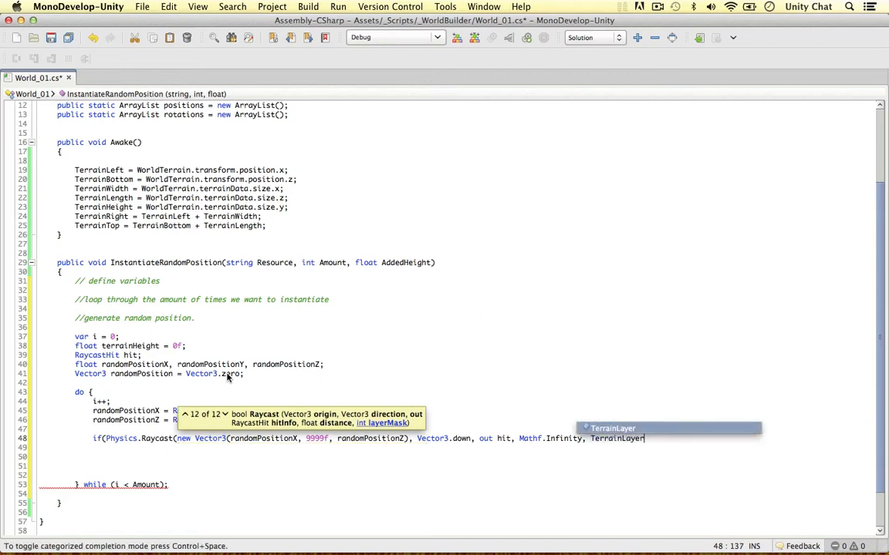
pyautogui.write('))')
pyautogui.write('terrainHeight = hit.point.y;')
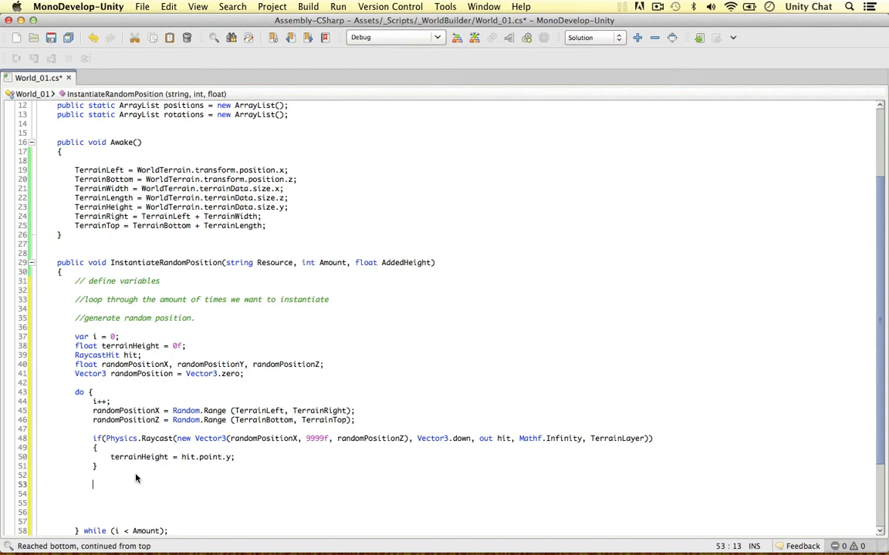
# Step: Add the line randomPositionY = terrainHeight + AddedHeight; below the if block
pyautogui.write('randomPositionY = terrainHeight + AddedHeight;')
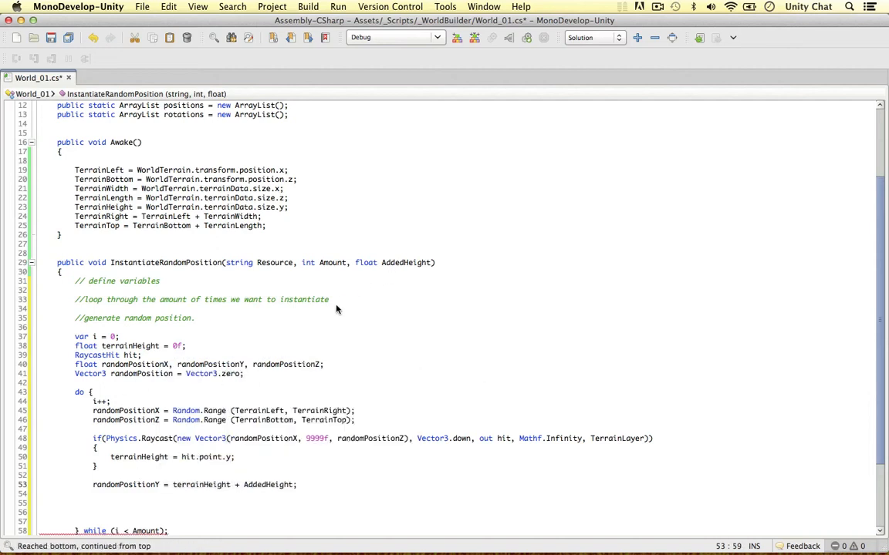
pyautogui.press('Return')
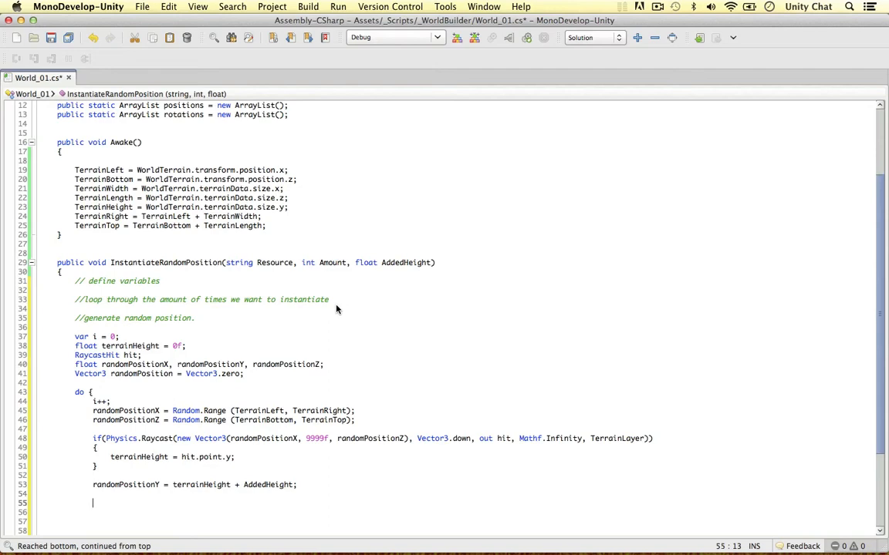
# Step: Build randomPosition = new Vector3(randomPositionX, randomPositionY, randomPositionZ); and begin the Instantiate line
pyautogui.write('rando')
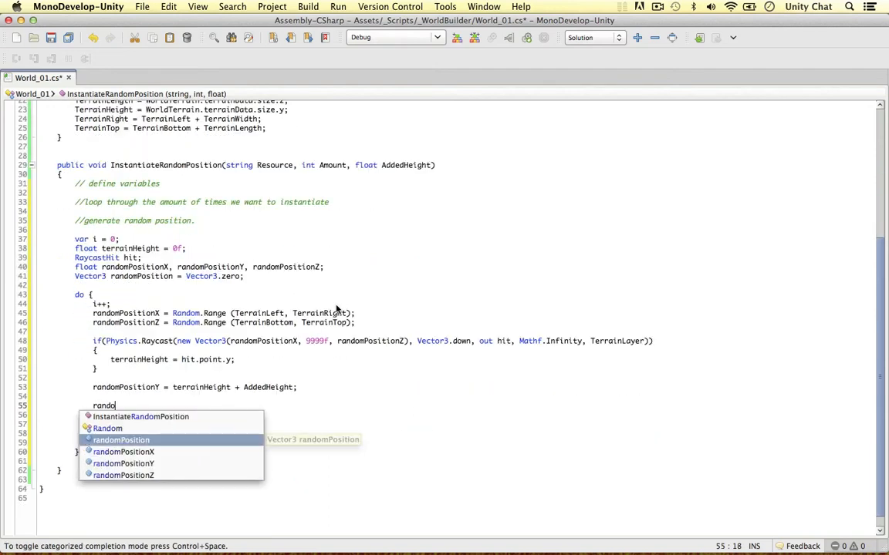
pyautogui.write('mPosition = new Vector3(randomPositionX, randomPositionY,')
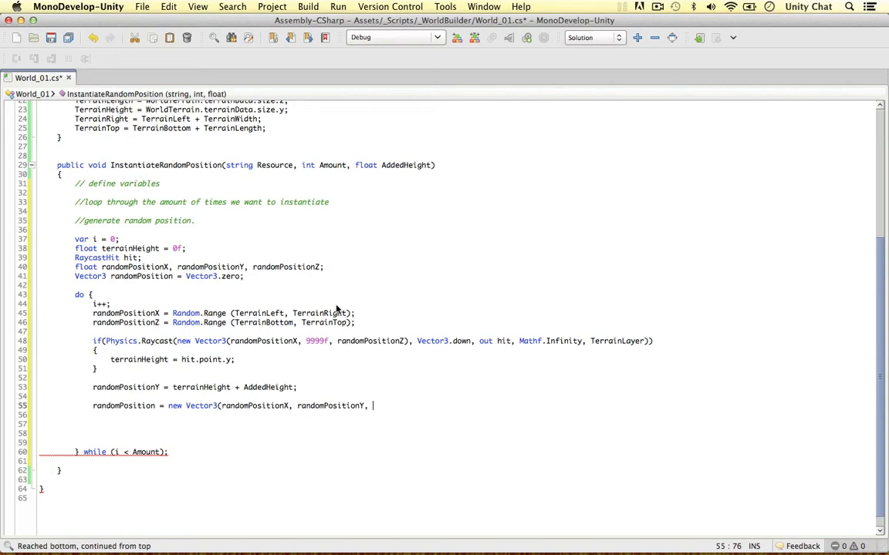
pyautogui.write('randomPositionZ')
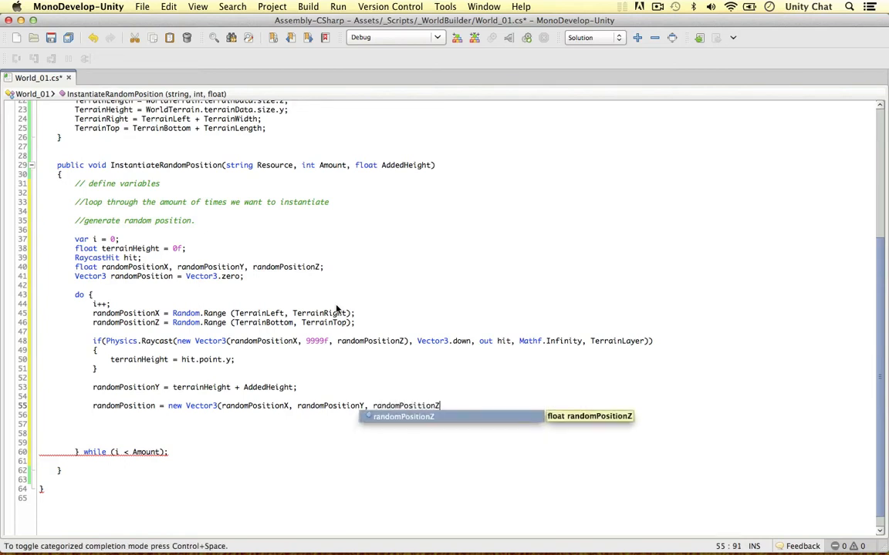
pyautogui.press('Return')
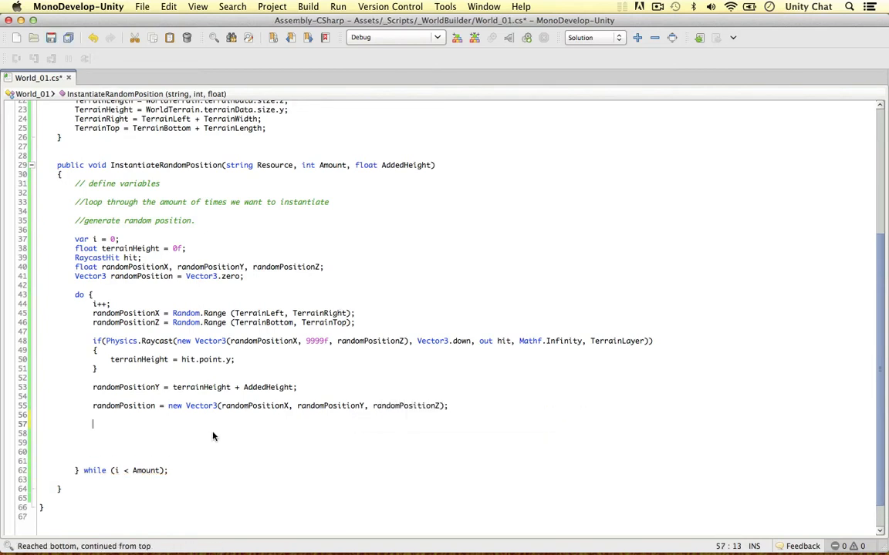
pyautogui.write('Insti')
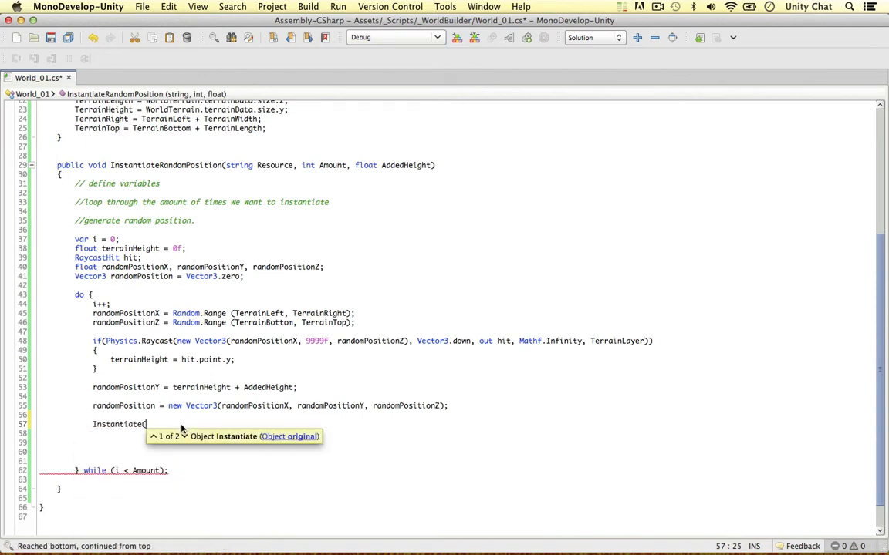
# Step: Write Instantiate(Resources.Load(Resource, typeof(GameObject)), randomPosition, Quaternion.identity); inside the do loop
pyautogui.write('Resources.Load (Res')
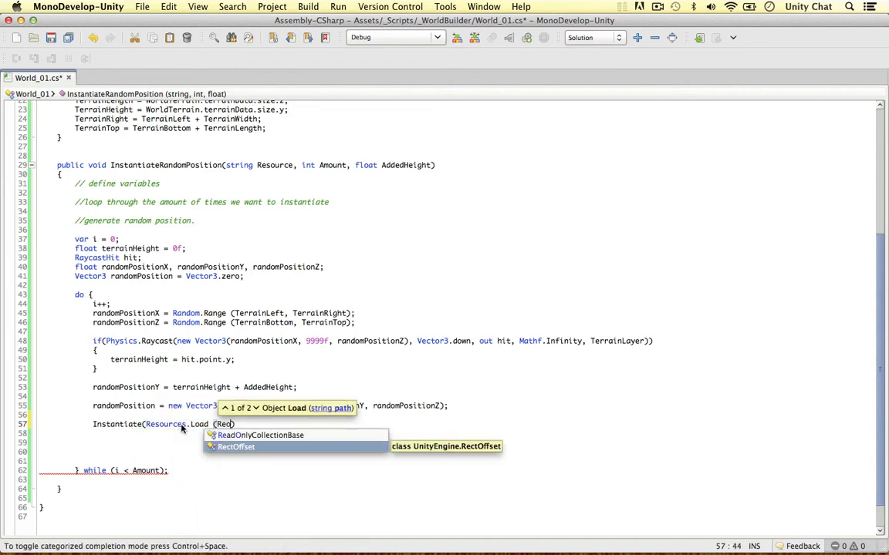
pyautogui.write('Resource, typeof(GameObject')
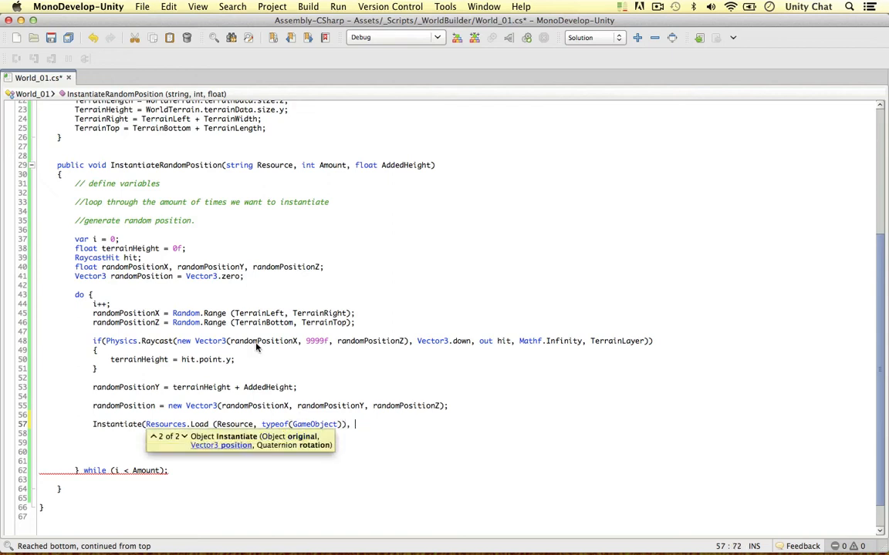
pyautogui.write('randomPosition, Quaternion')
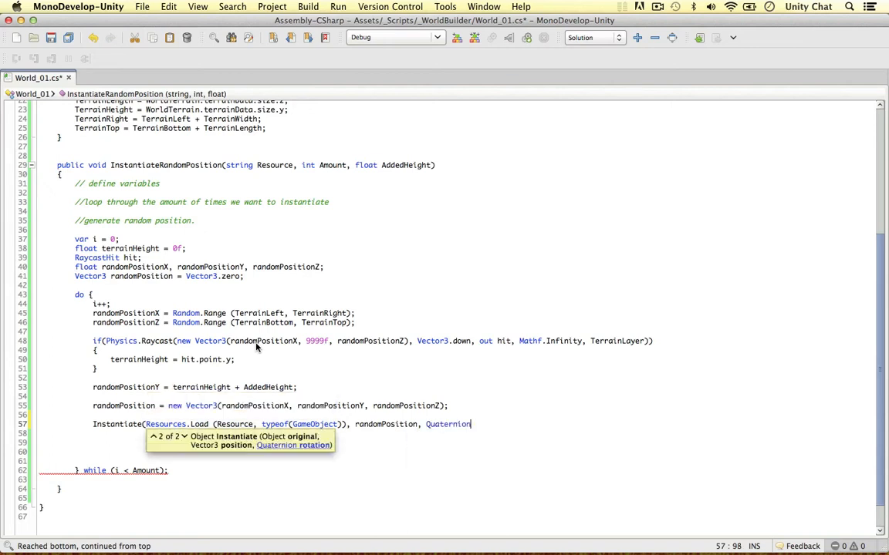
pyautogui.write('.Id')
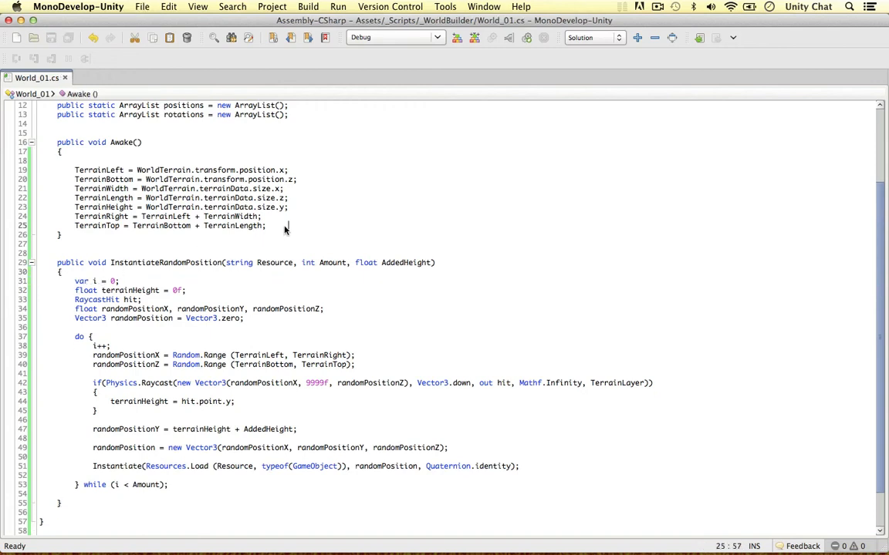
# Step: Add InstantiateRandomPosition("Prefabs/Robot", 20, 0f); at the end of Awake
pyautogui.write('InstantiateRandomPosition(')
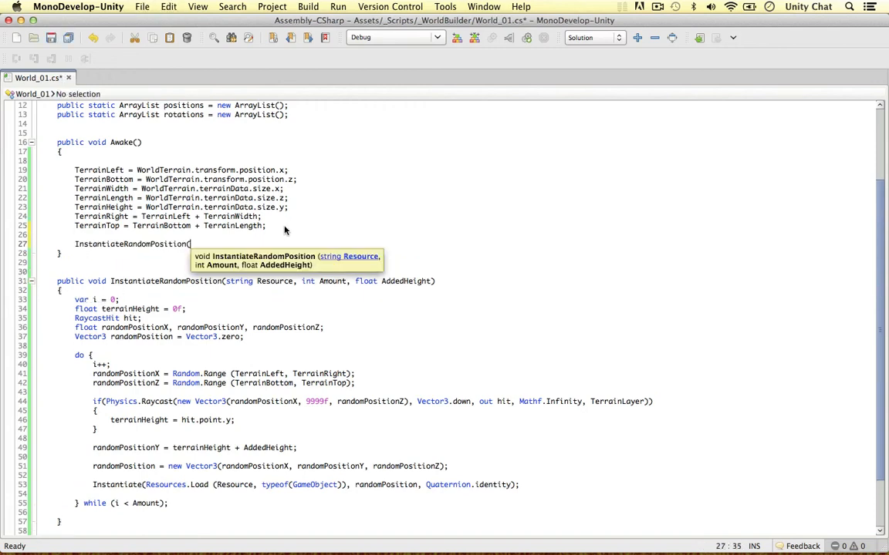
pyautogui.write('"Prefabs/Robot", 20,')
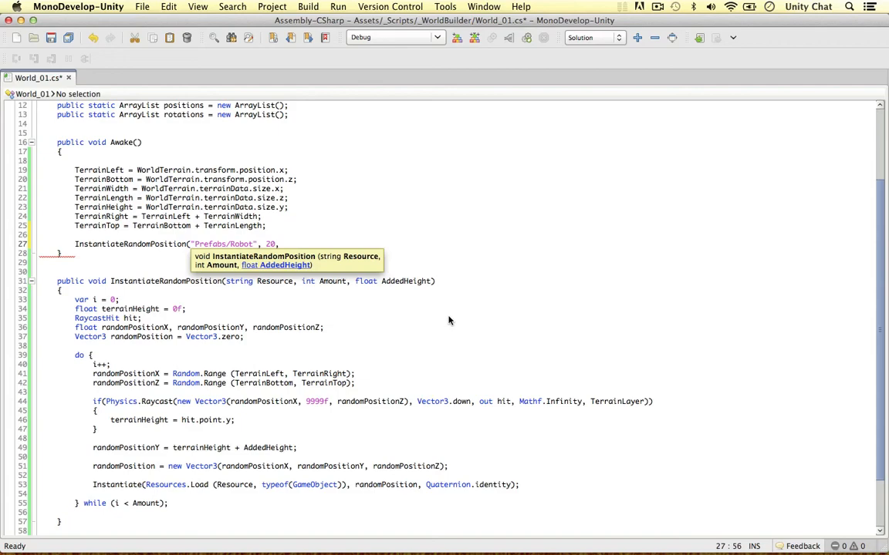
pyautogui.write('0f);')
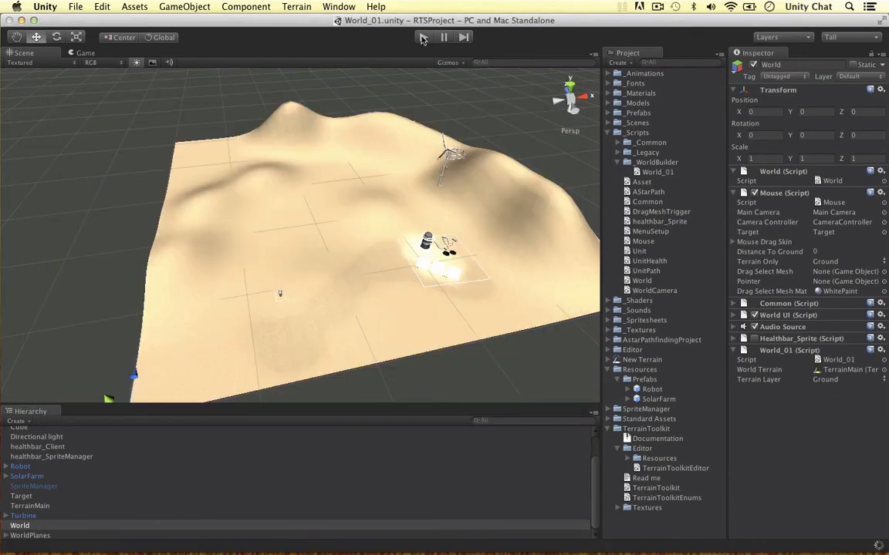
pyautogui.click(423, 37)
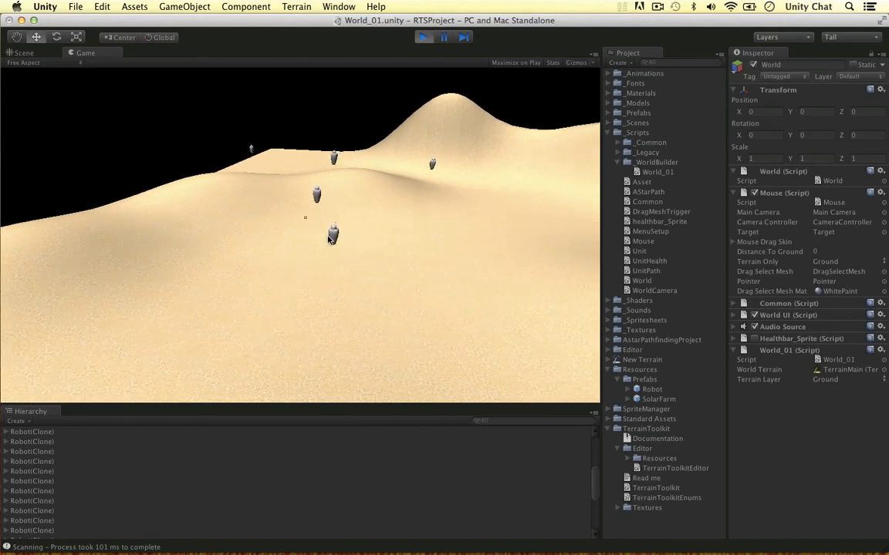
pyautogui.click(333, 265)
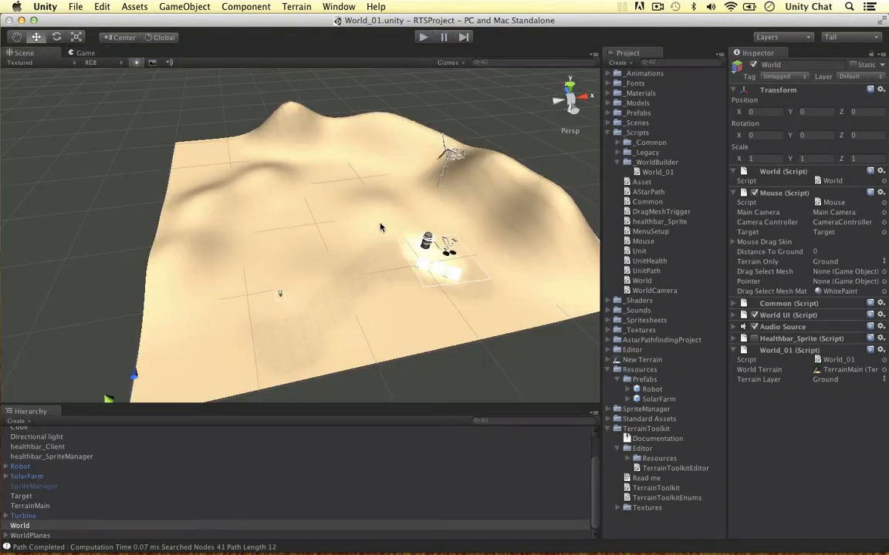
pyautogui.click(20, 466)
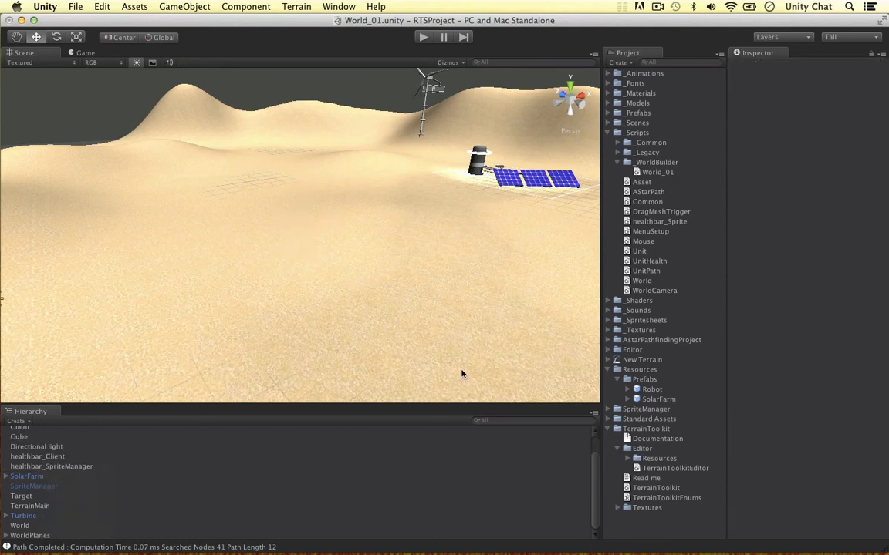
# Step: Select the Robot in the scene, review its Inspector components and expand it in the Hierarchy
pyautogui.click(617, 162)
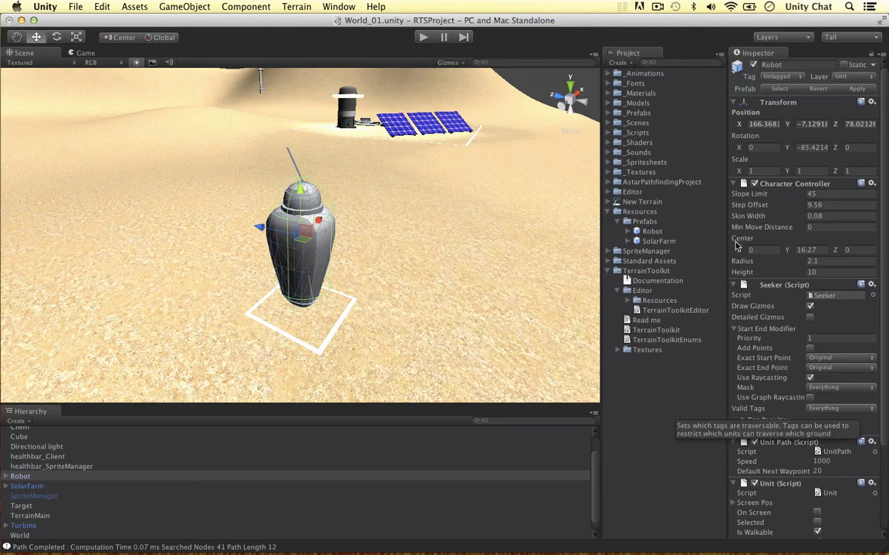
pyautogui.click(805, 250)
pyautogui.write('0')
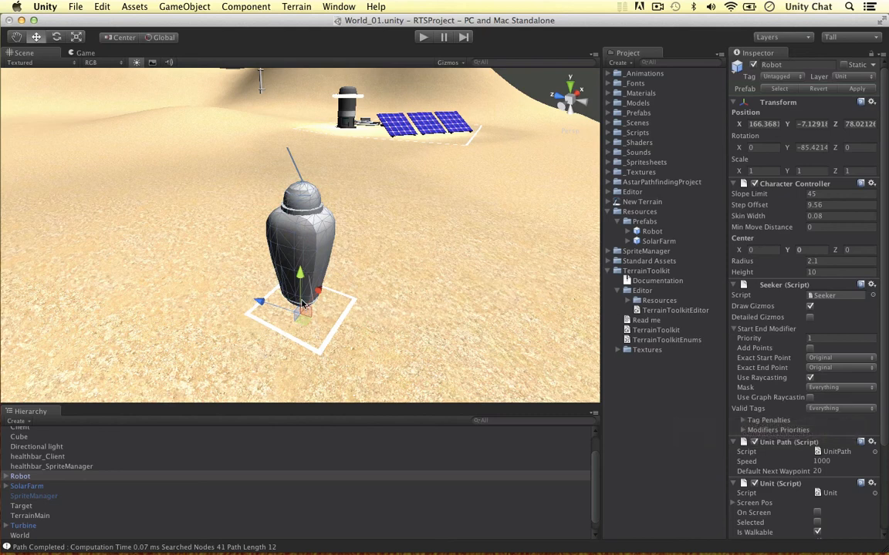
pyautogui.click(12, 475)
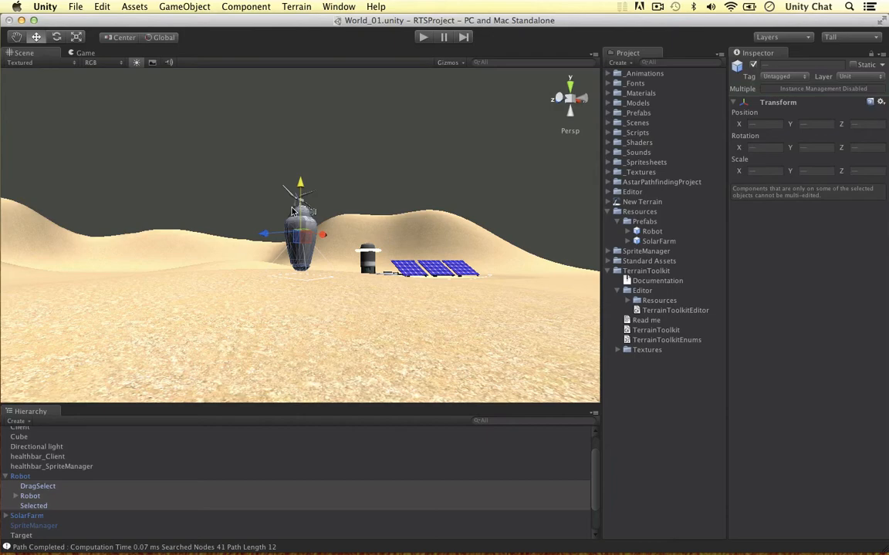
pyautogui.click(20, 475)
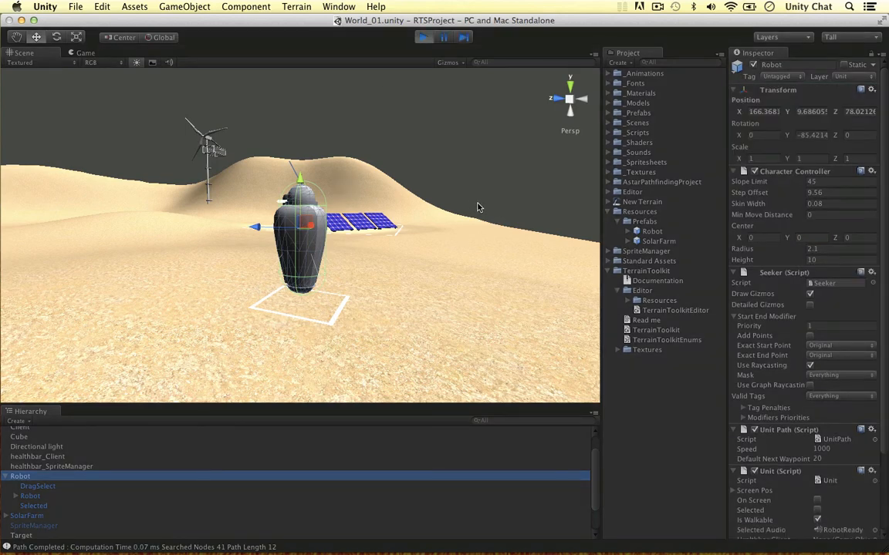
# Step: Set the Robot's Character Controller center Y to about 4.3 so the capsule wraps its body
pyautogui.click(80, 52)
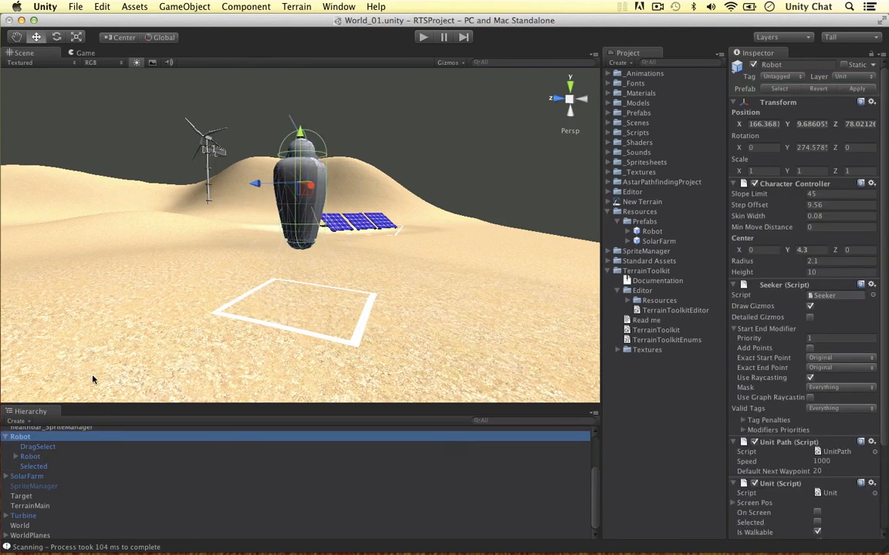
pyautogui.click(37, 447)
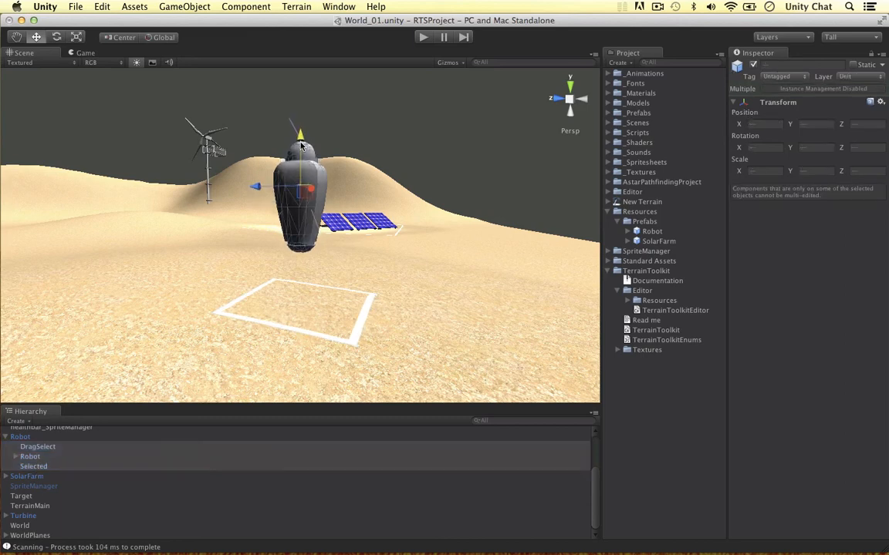
pyautogui.click(30, 437)
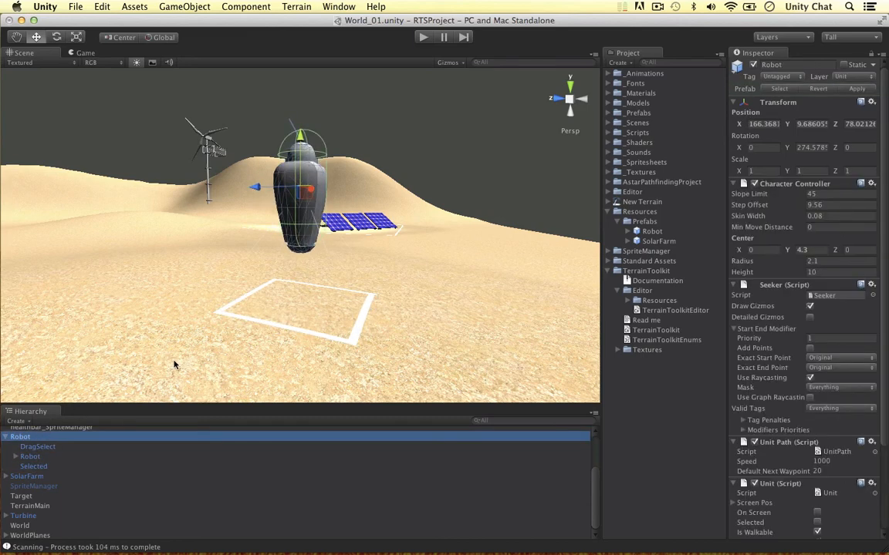
pyautogui.click(645, 223)
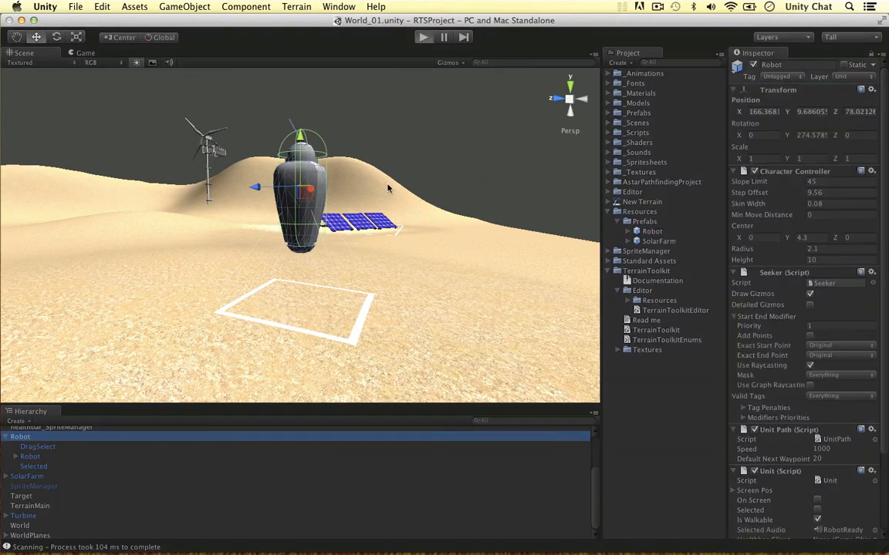
pyautogui.click(422, 37)
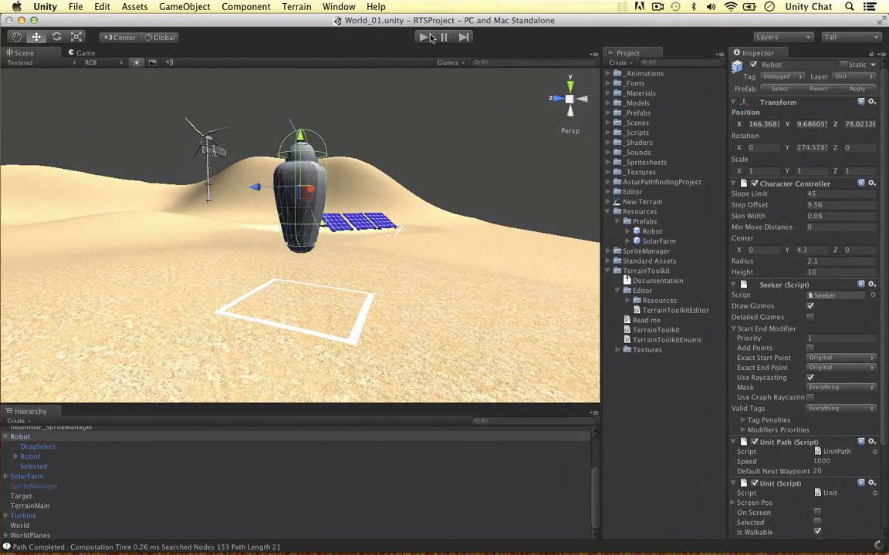
pyautogui.click(423, 37)
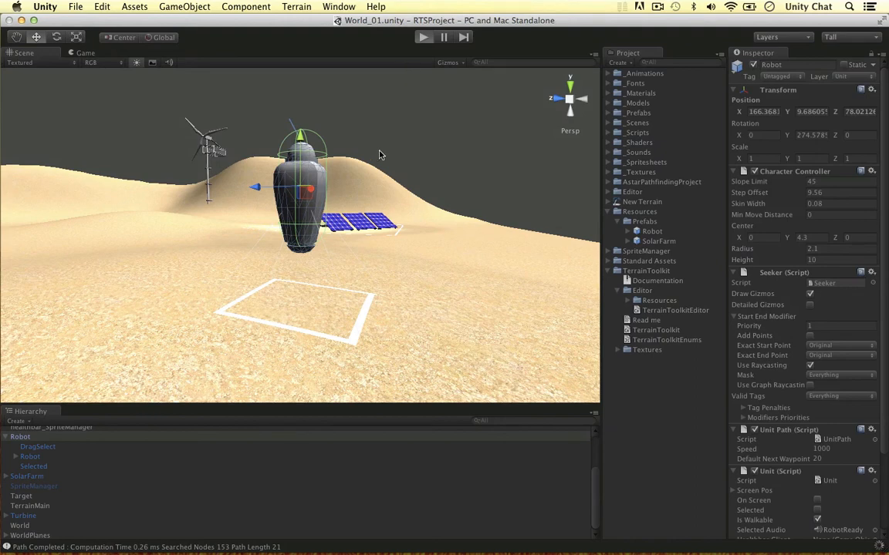
pyautogui.moveTo(379, 107)
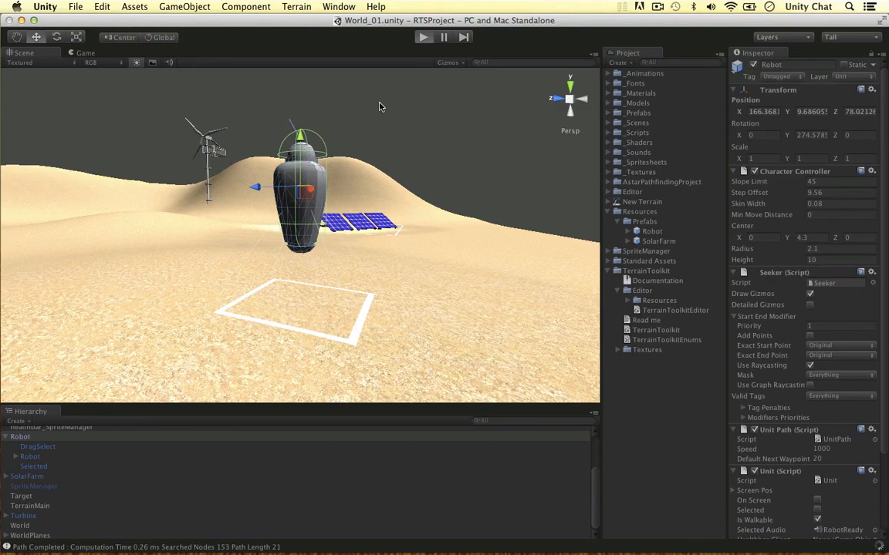
pyautogui.moveTo(413, 99)
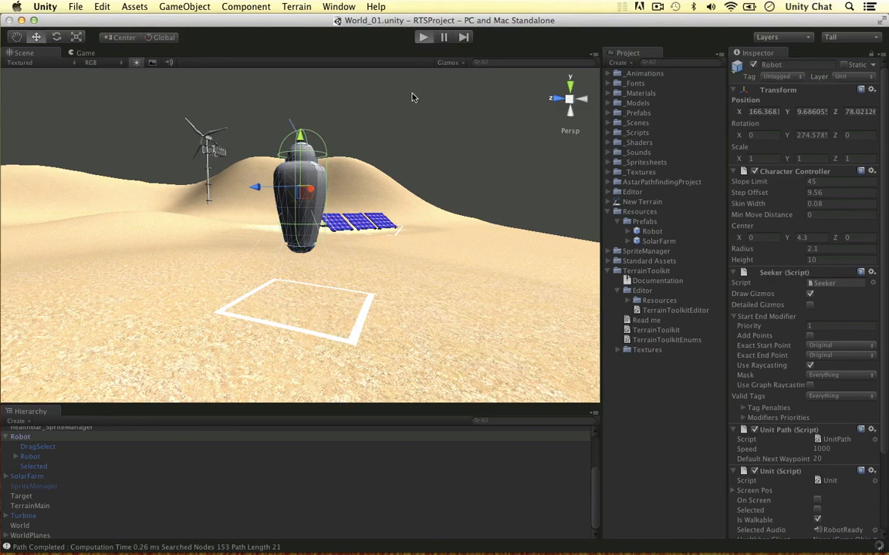
pyautogui.click(423, 37)
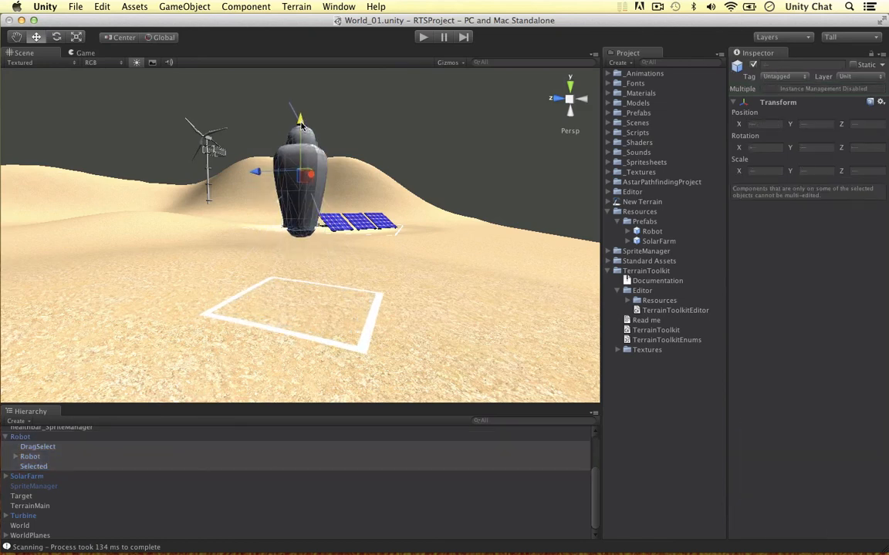
pyautogui.click(20, 436)
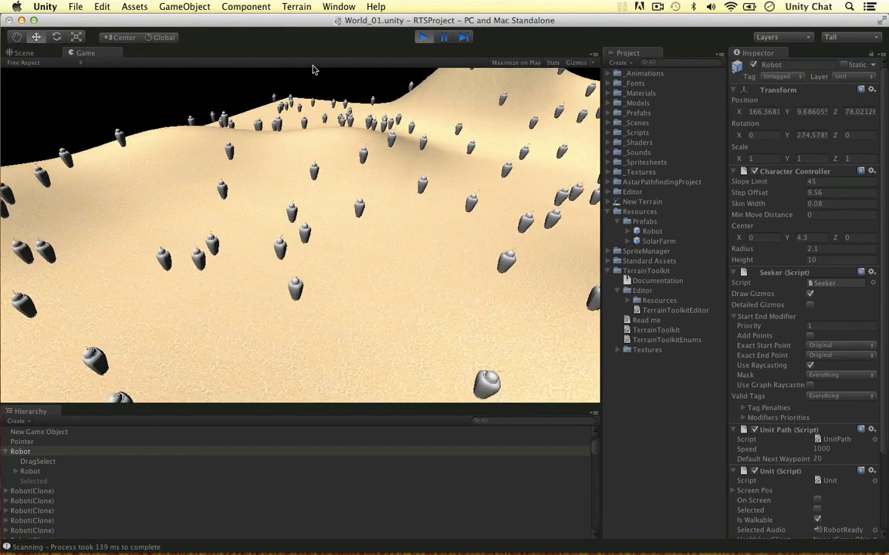
pyautogui.click(423, 37)
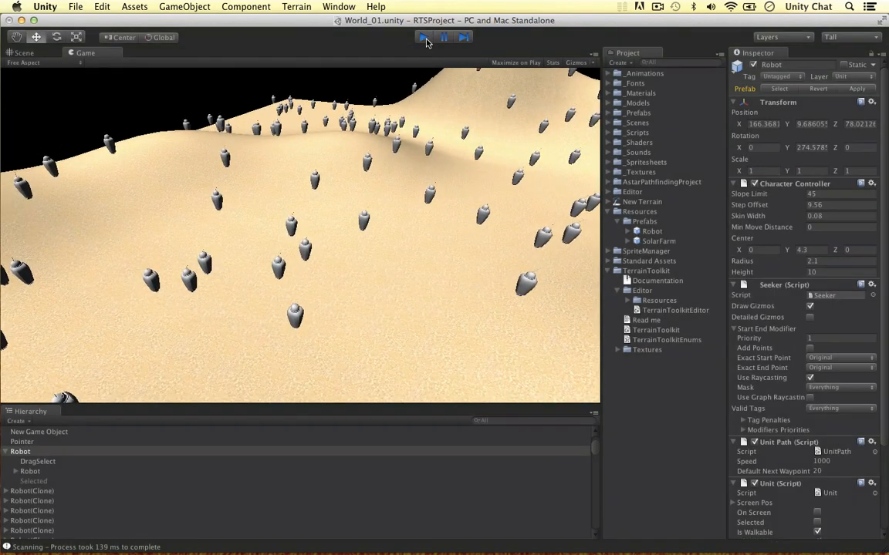
pyautogui.click(422, 37)
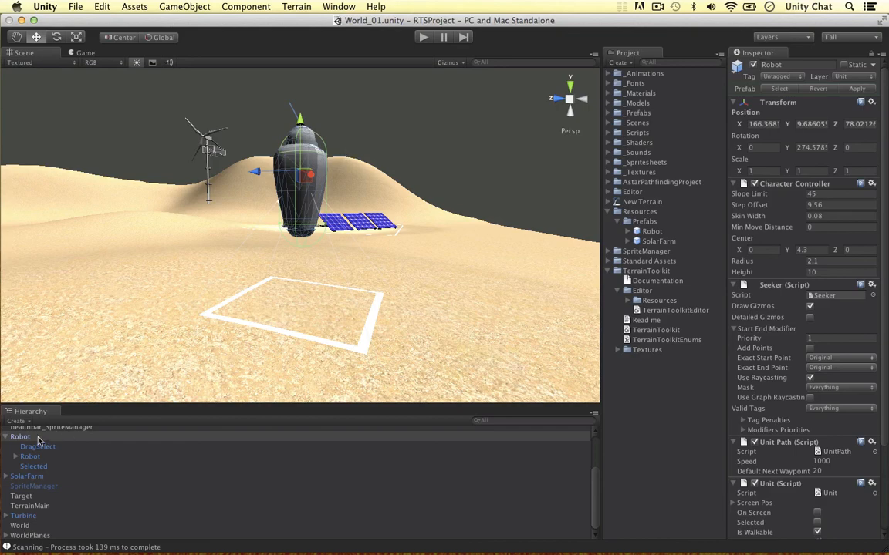
pyautogui.moveTo(299, 116); pyautogui.dragTo(299, 173)
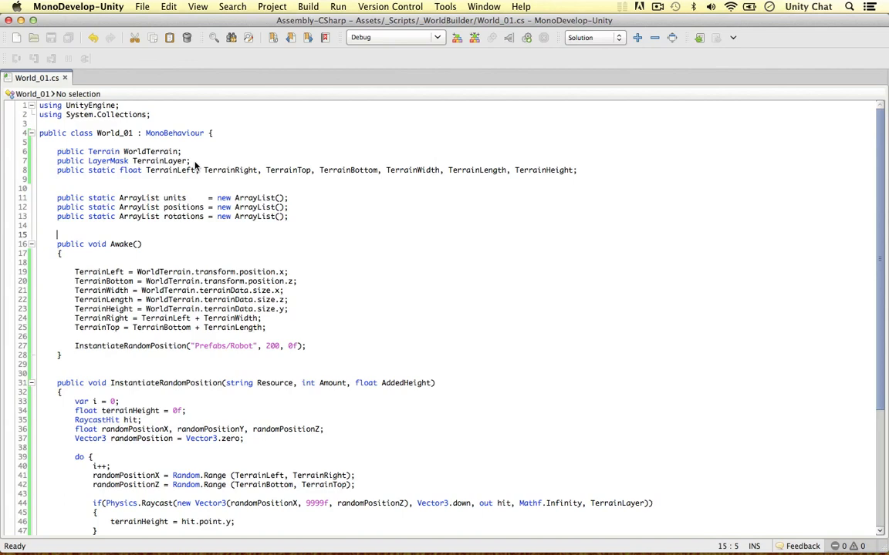
pyautogui.moveTo(410, 219)
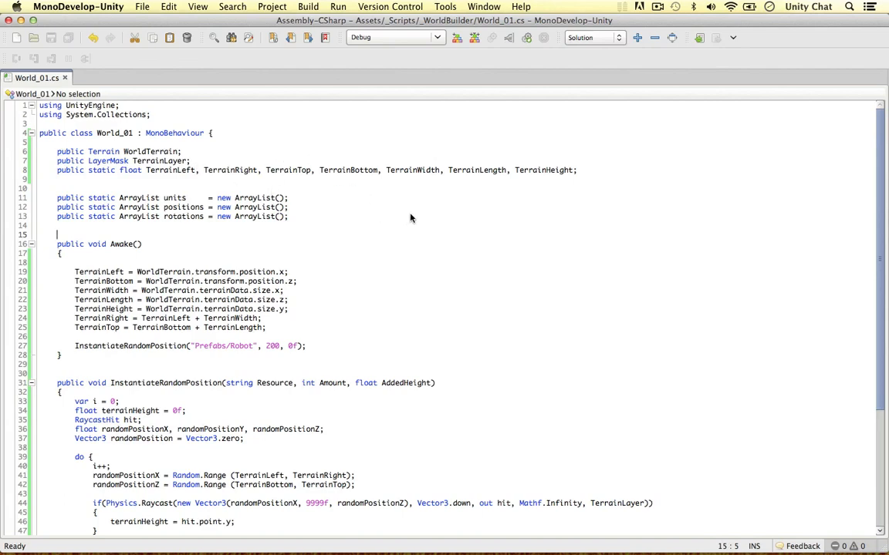